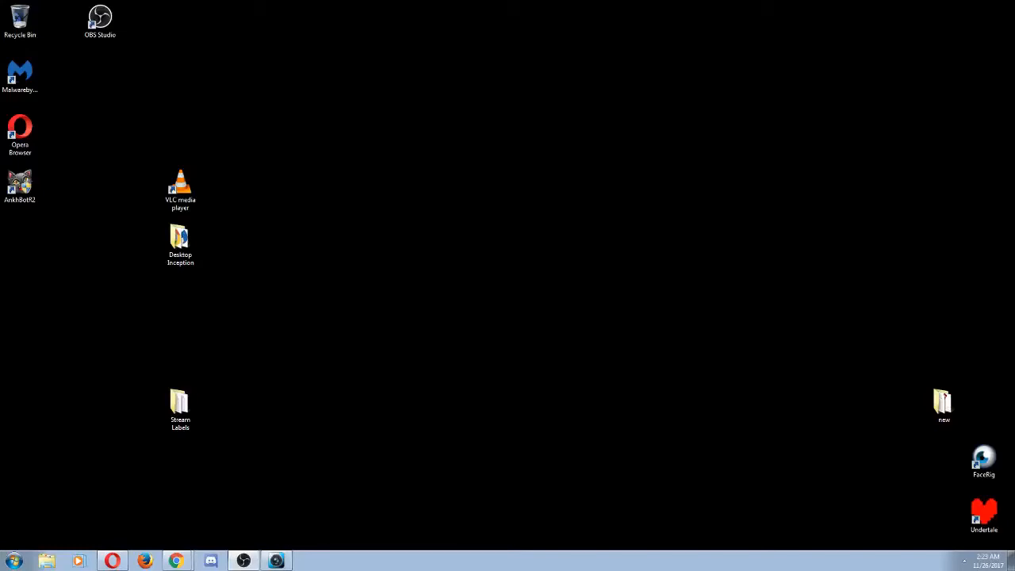
mouse_move(123, 547)
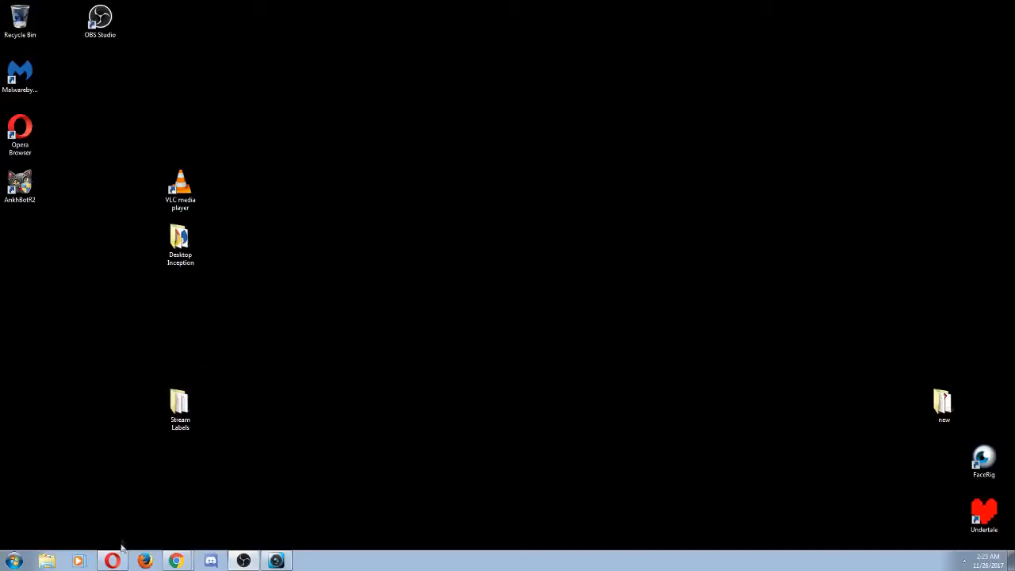
mouse_move(159, 520)
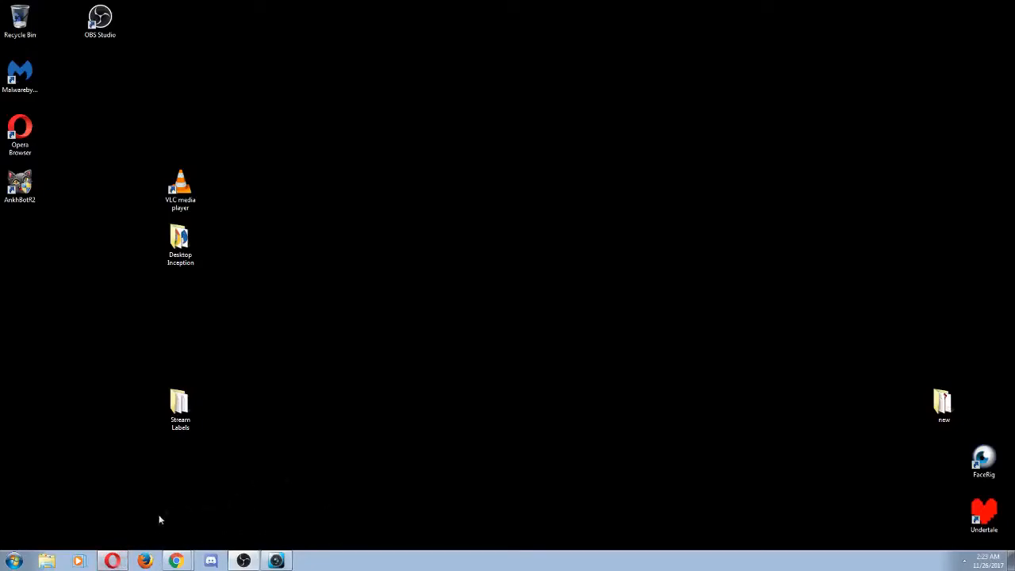
mouse_move(139, 541)
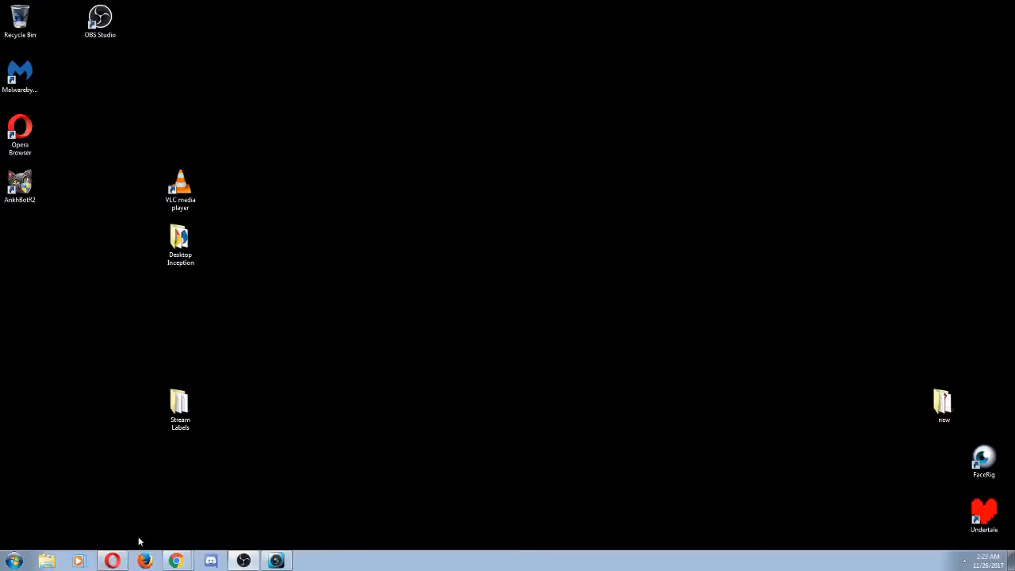
mouse_move(112, 561)
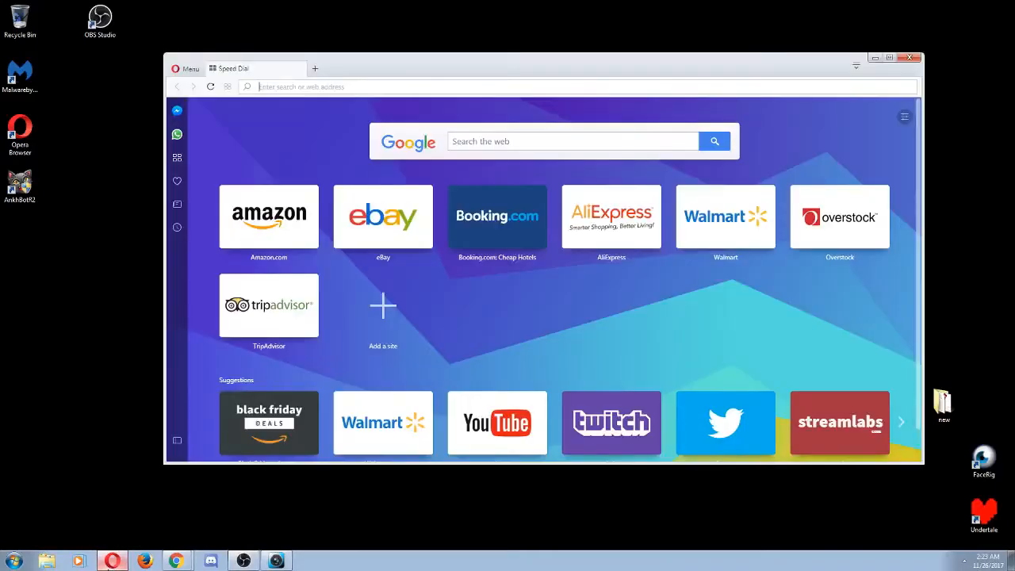
mouse_move(487, 334)
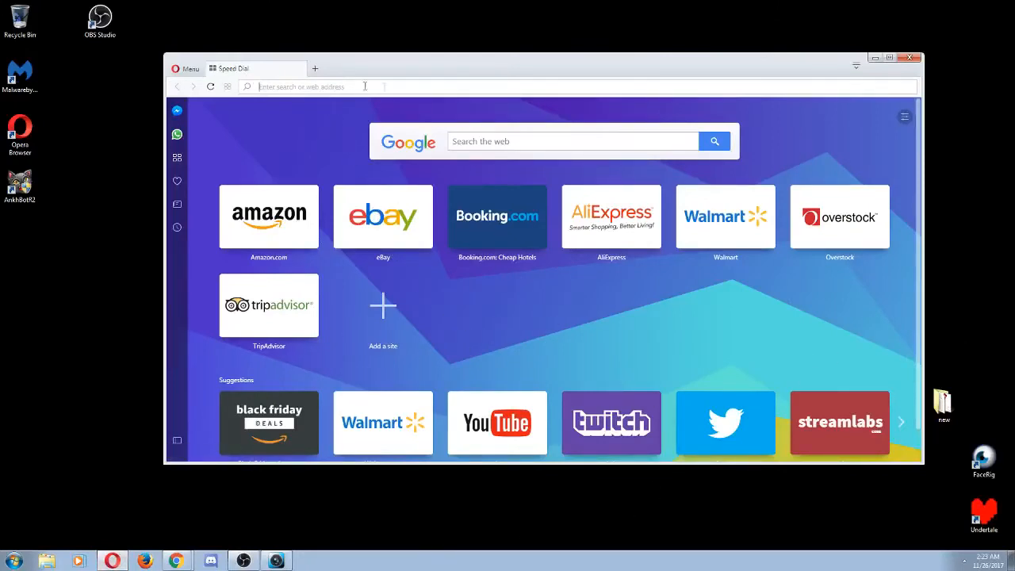
mouse_move(696, 278)
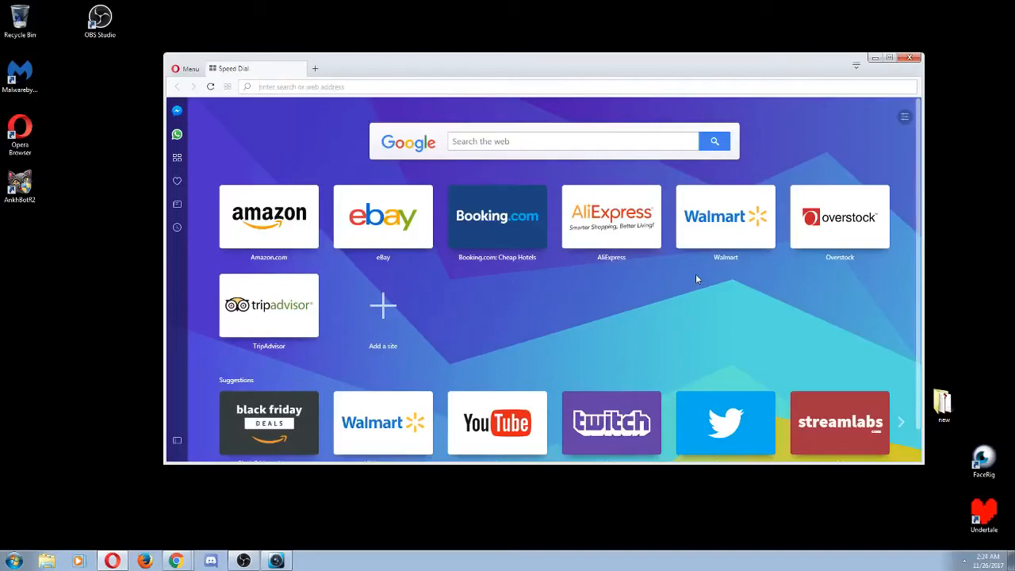
Step: Search the web for 'open broadcaster software' from Opera's address bar
text(open broadcaster software)
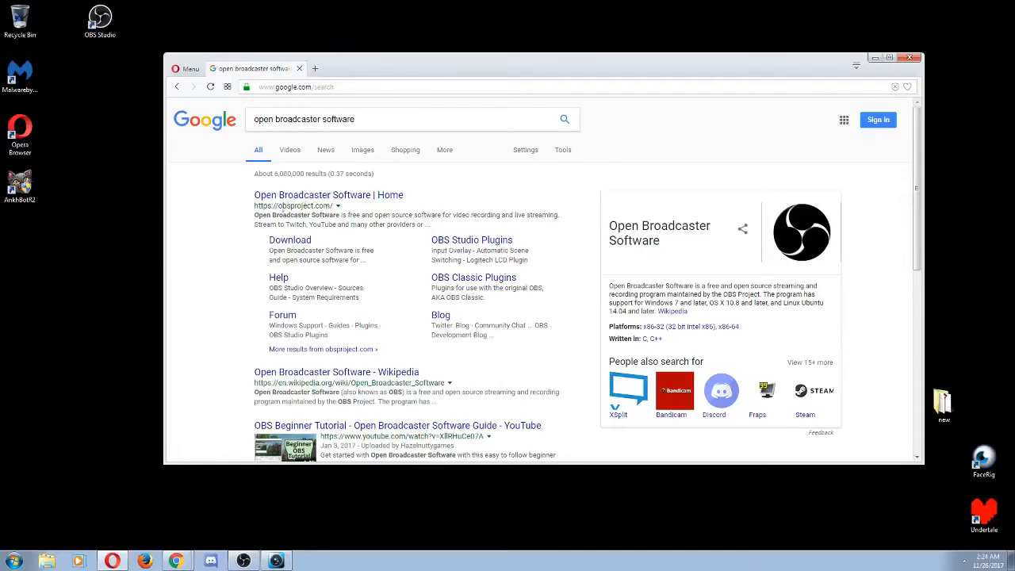
mouse_move(388, 200)
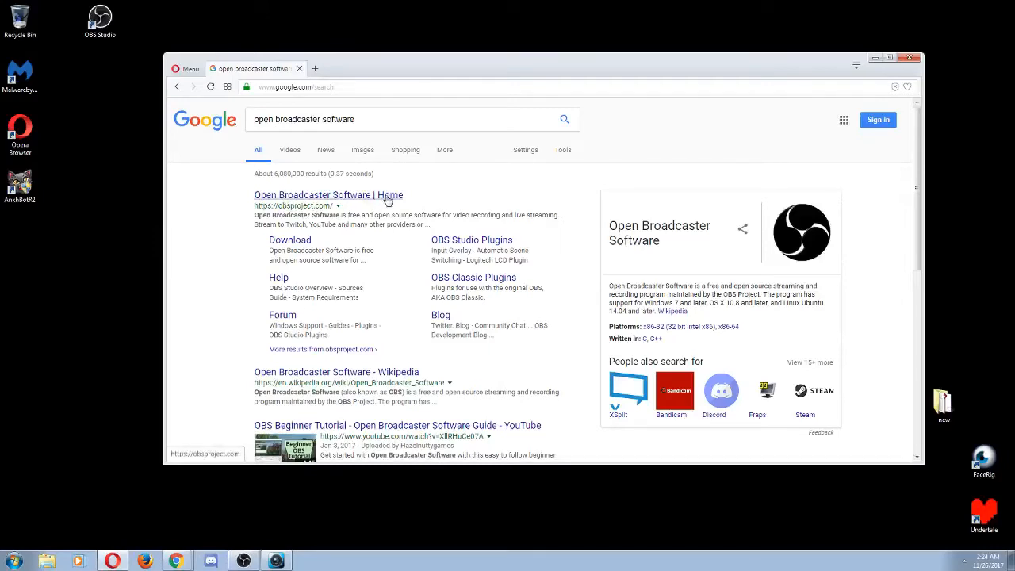
Step: Open the 'Open Broadcaster Software | Home' result and scroll to its Windows, macOS and Linux downloads
click(327, 194)
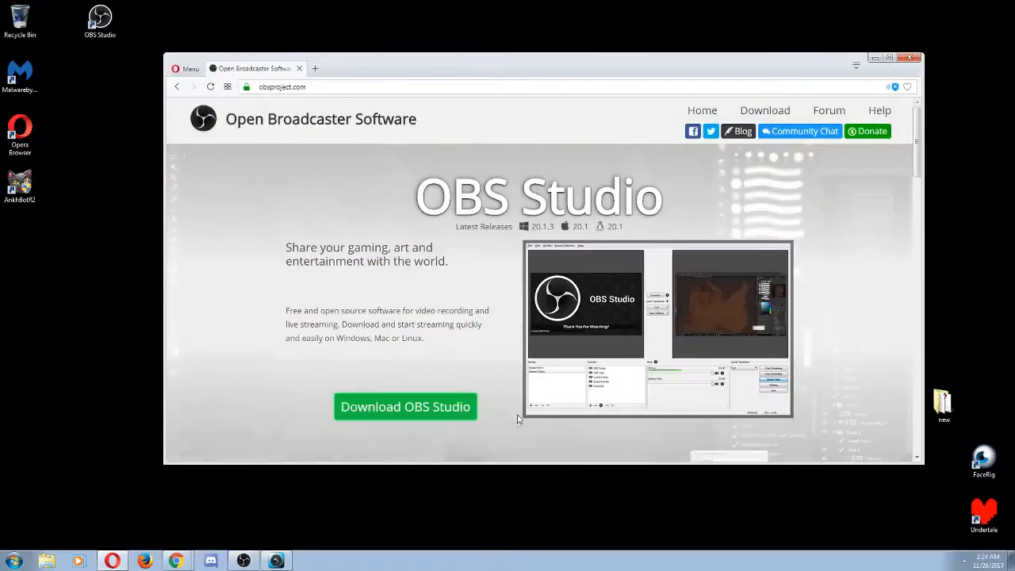
mouse_move(465, 387)
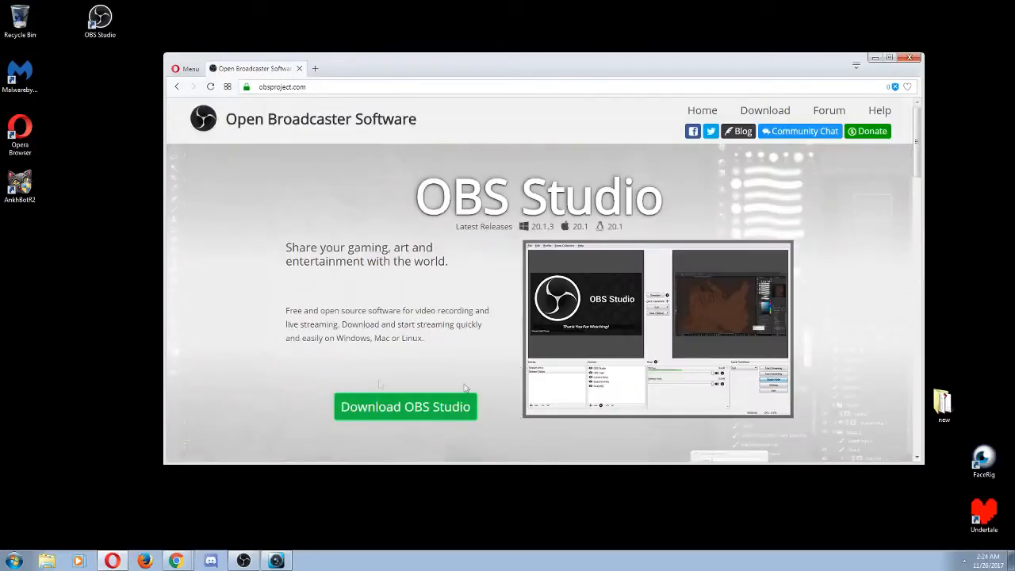
mouse_move(365, 418)
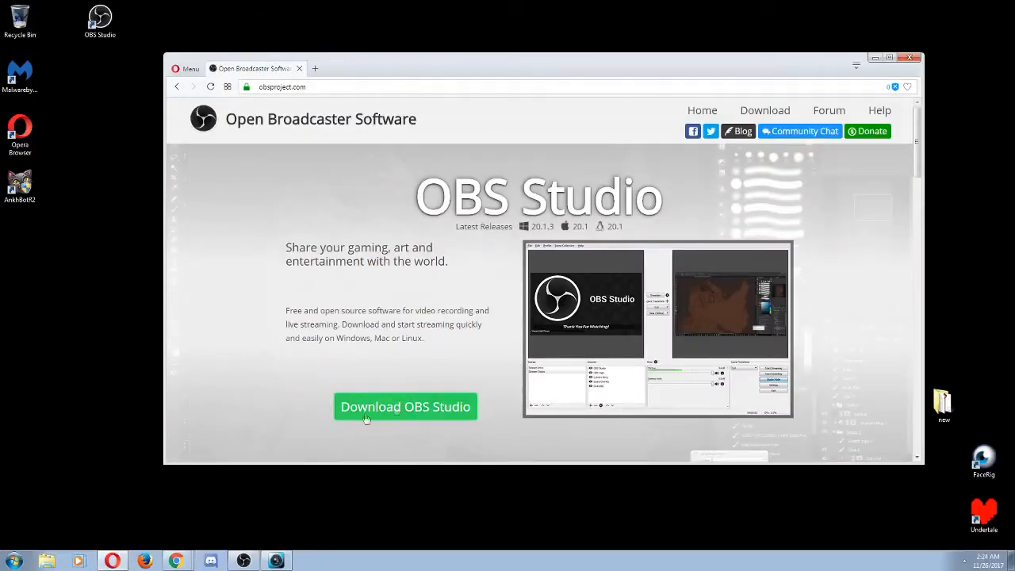
mouse_move(509, 407)
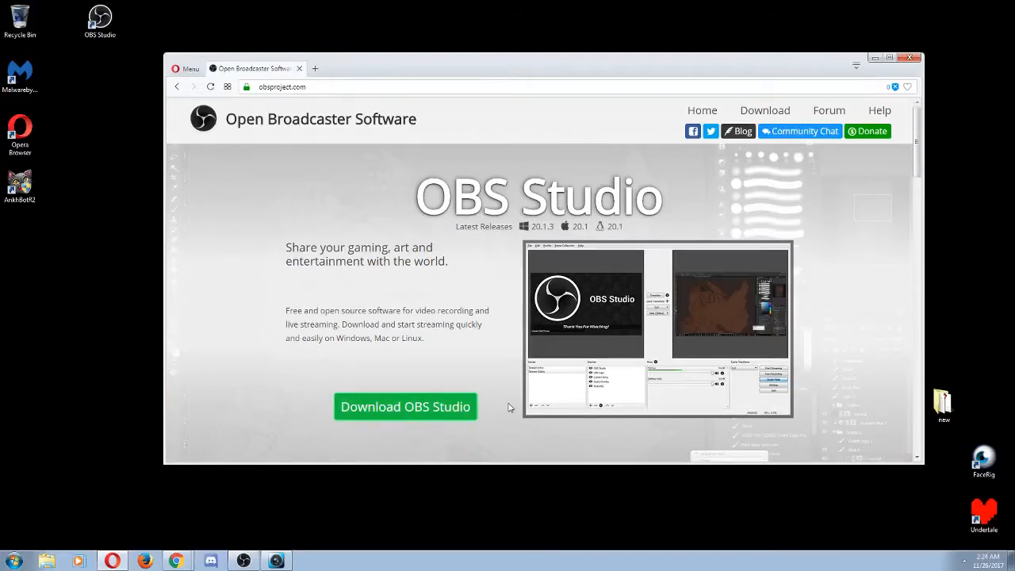
mouse_move(428, 407)
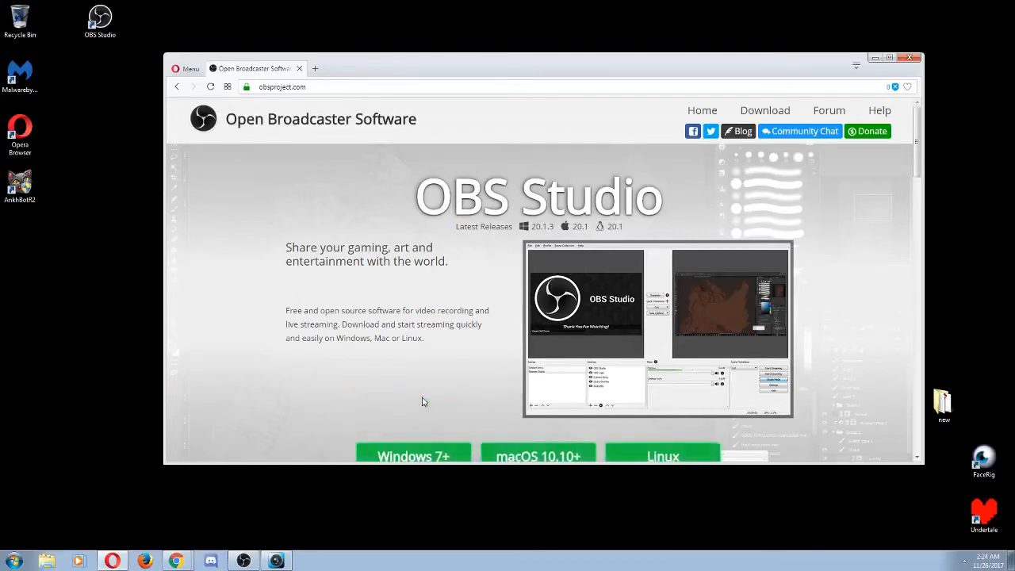
scroll(down, 3)
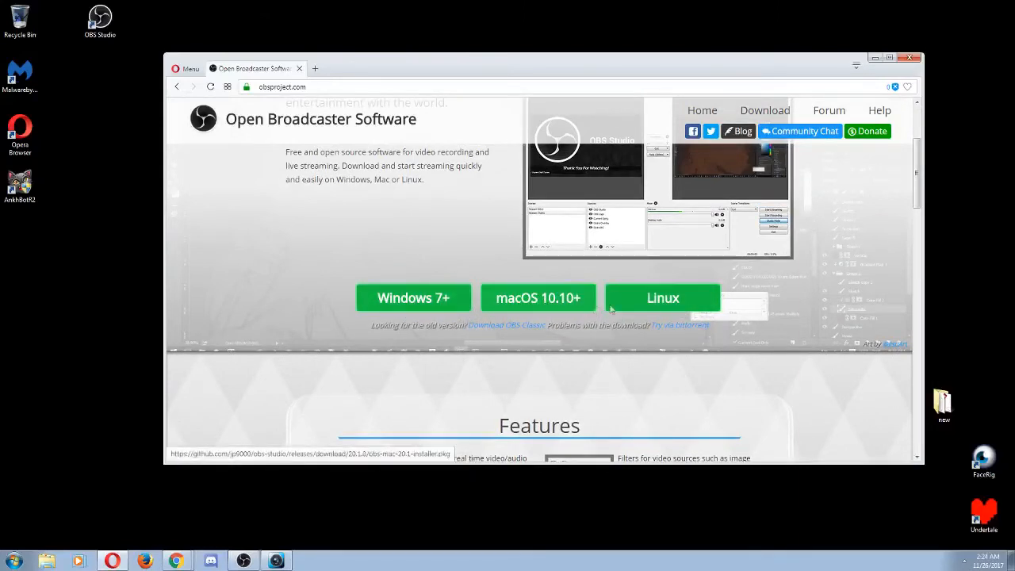
mouse_move(662, 297)
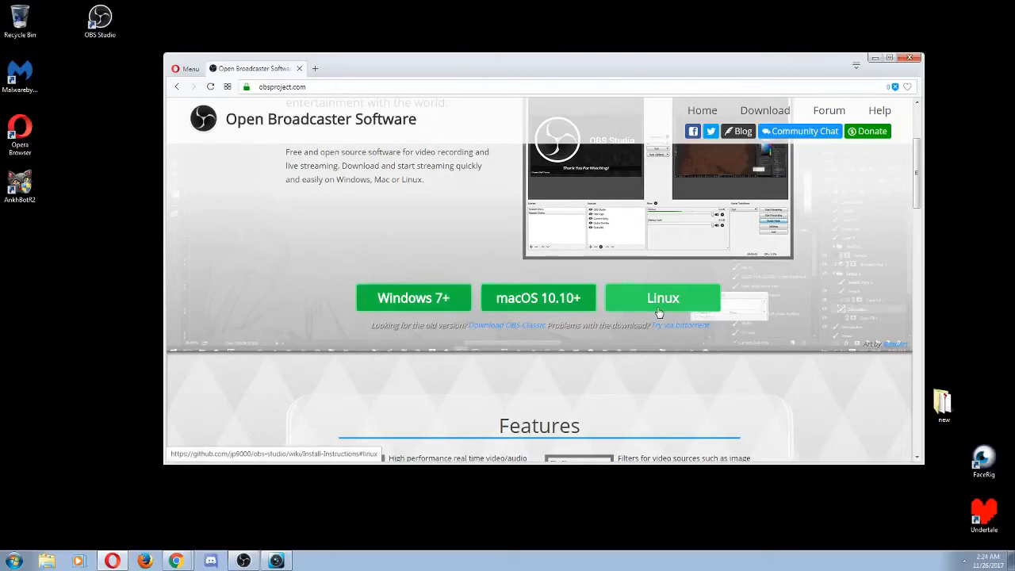
scroll(up, 3)
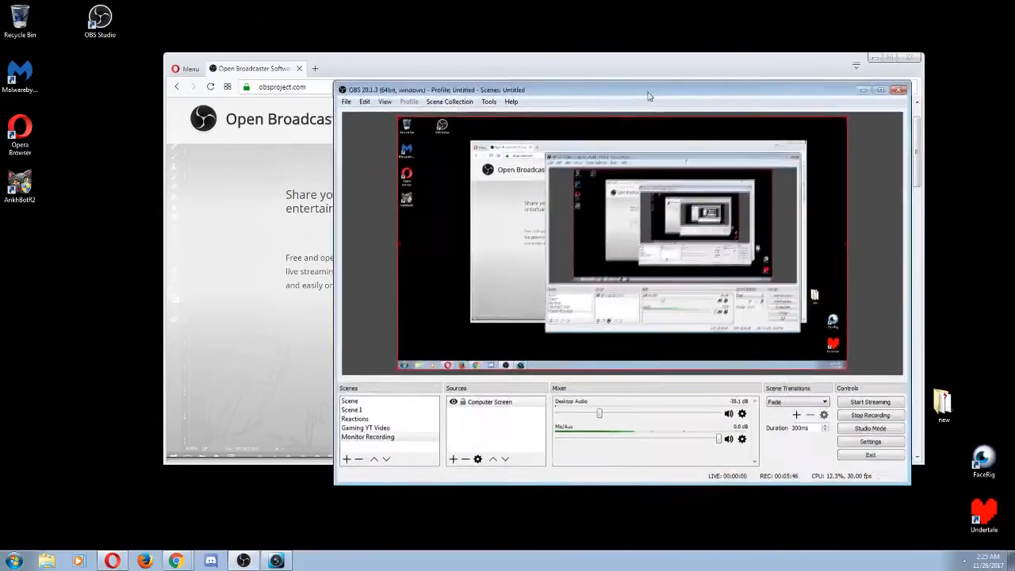
Step: Move the OBS window right and minimize Opera so only OBS stays on the desktop
drag(649, 89, 643, 95)
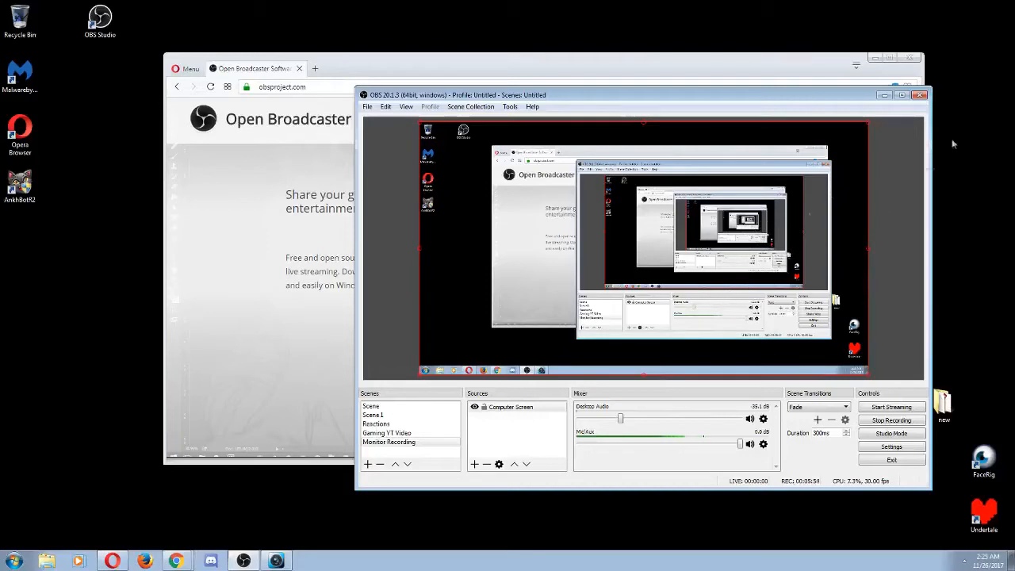
mouse_move(796, 51)
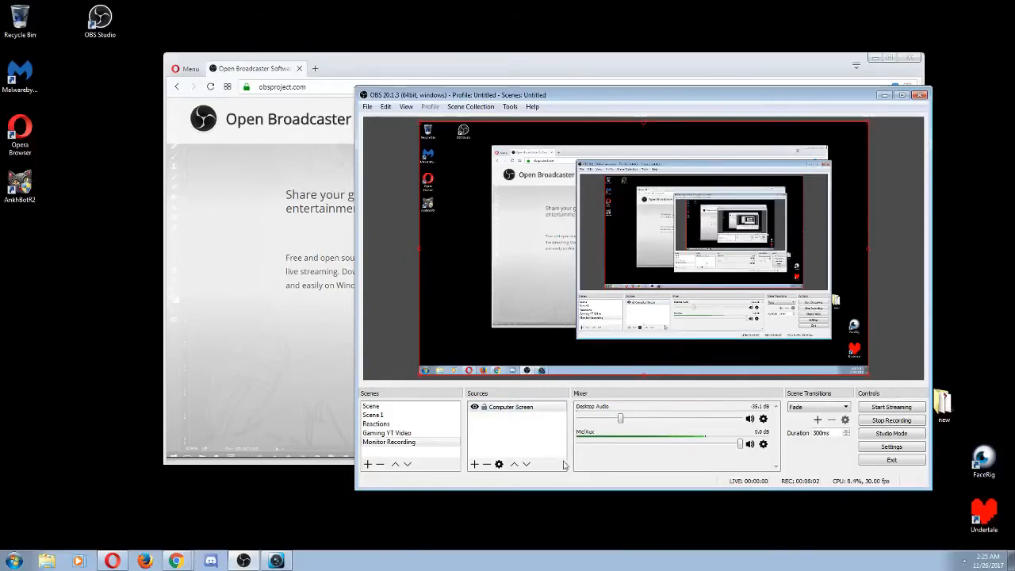
click(389, 441)
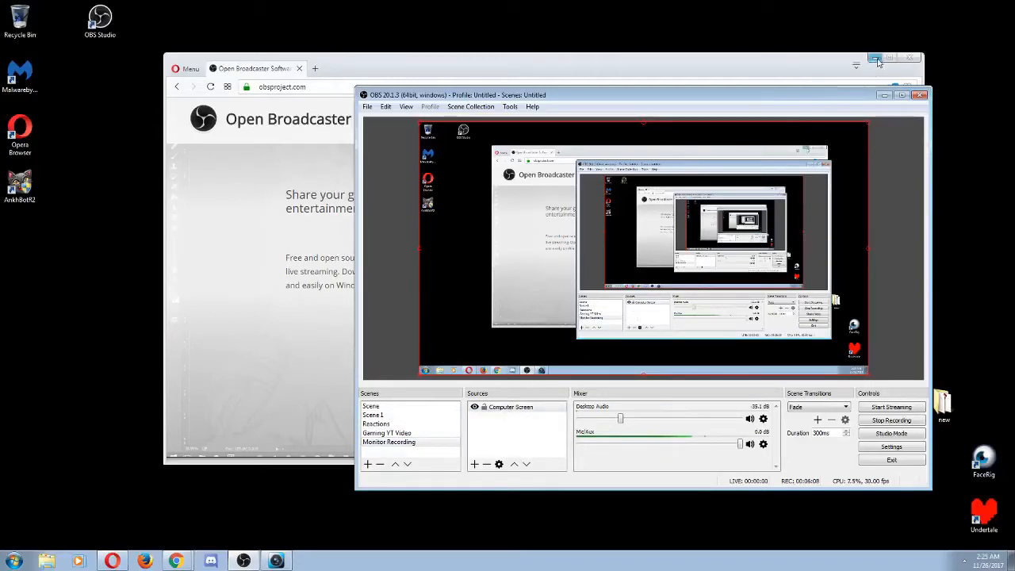
click(884, 94)
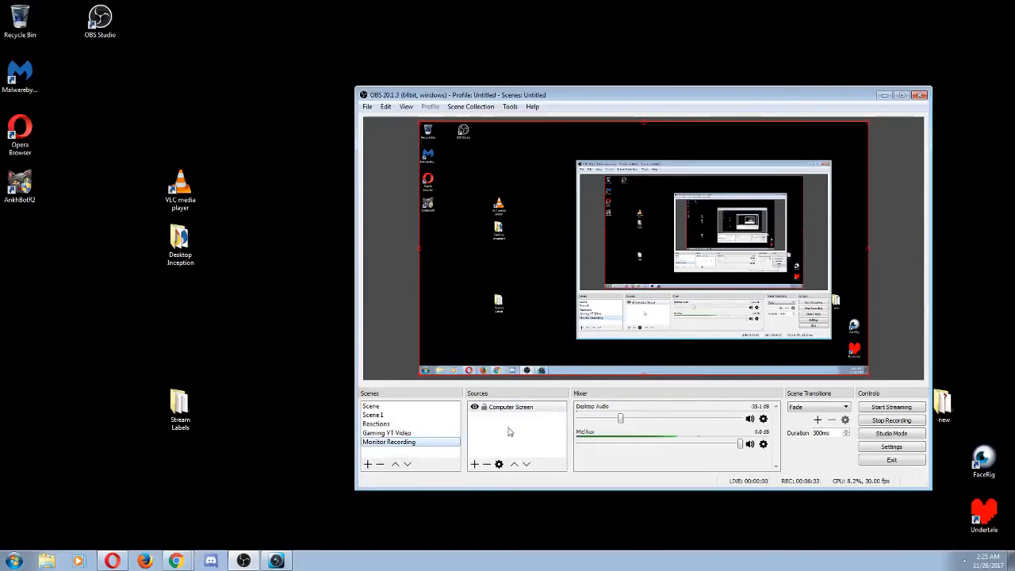
mouse_move(523, 426)
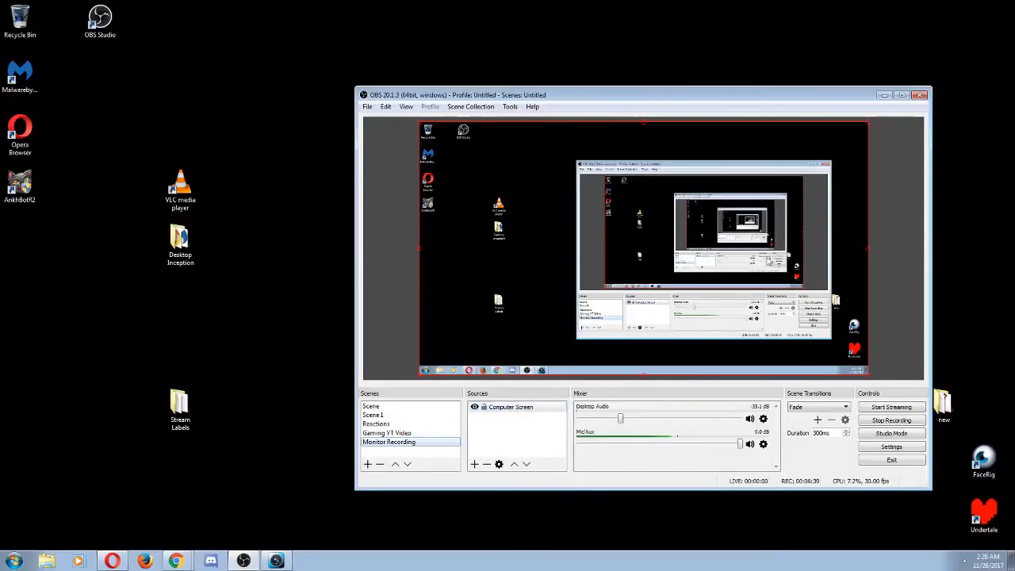
click(511, 407)
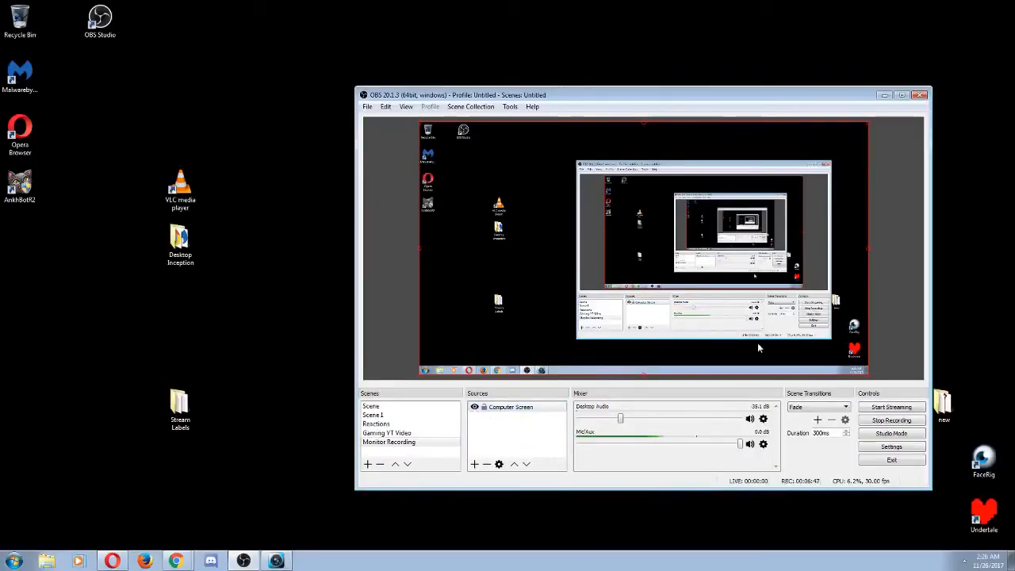
Step: Create a Display Capture source named 'monitor' in the Sources list
right_click(515, 407)
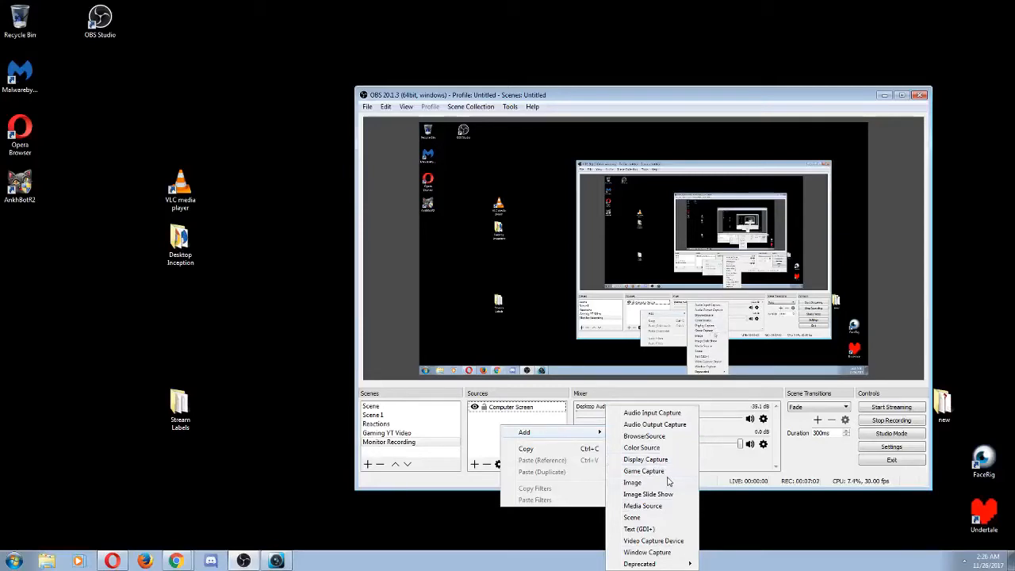
mouse_move(645, 459)
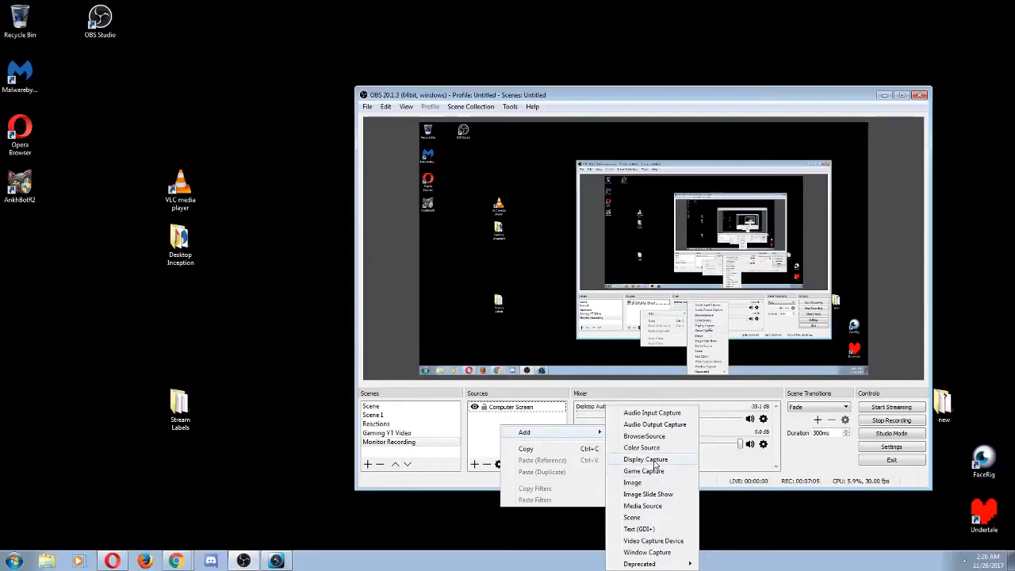
mouse_move(655, 466)
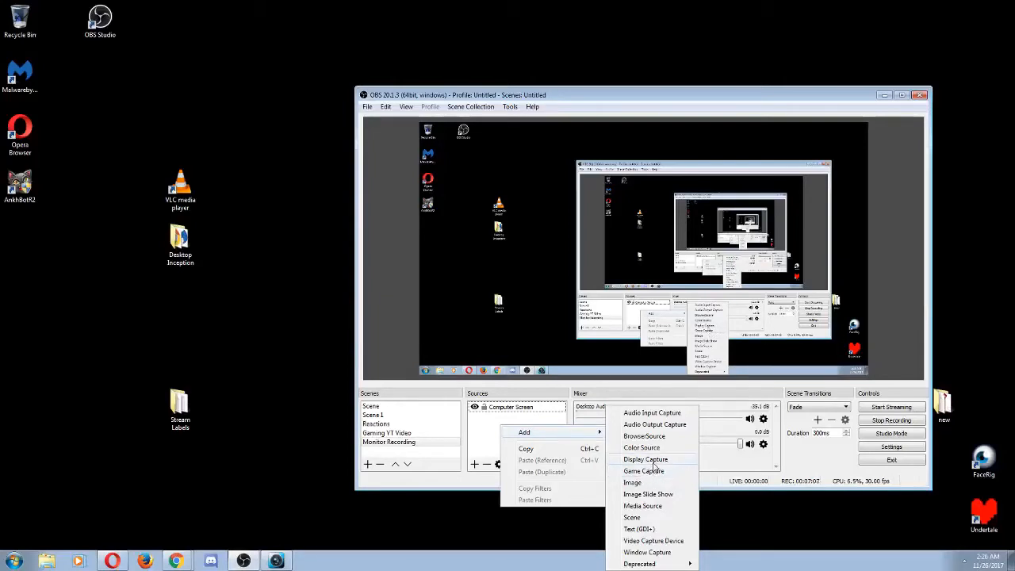
click(645, 459)
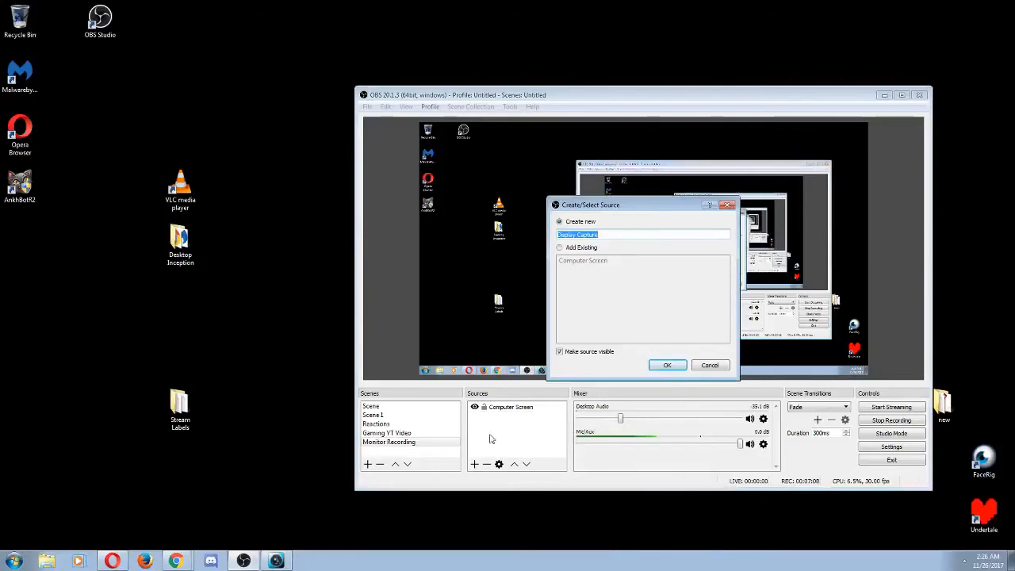
text(m)
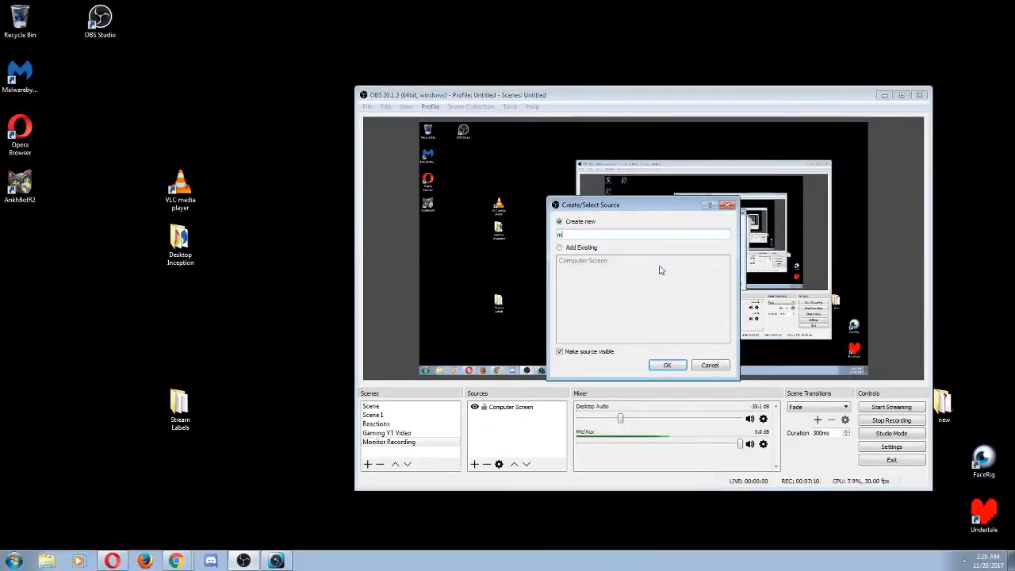
text(onitor)
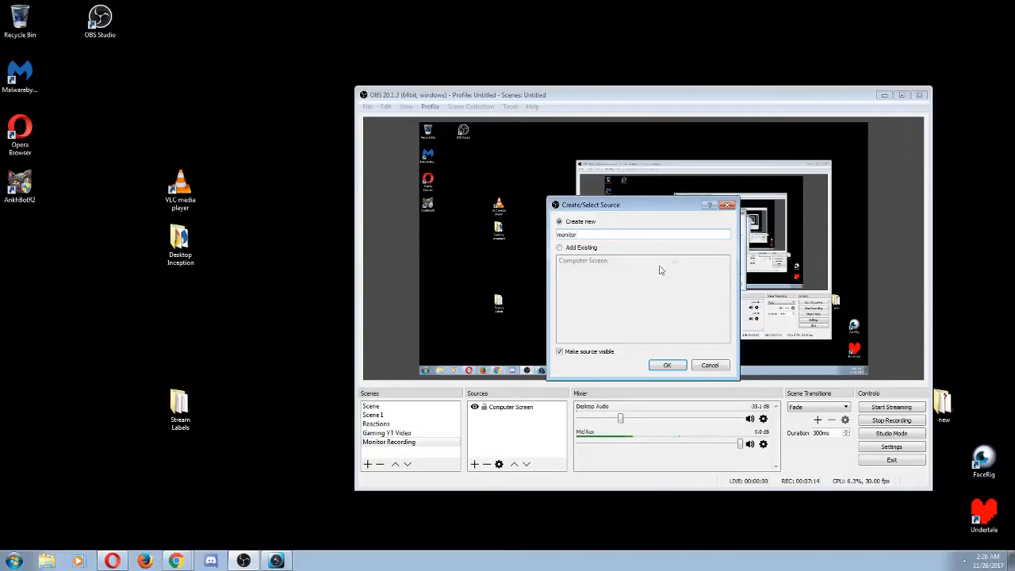
click(667, 365)
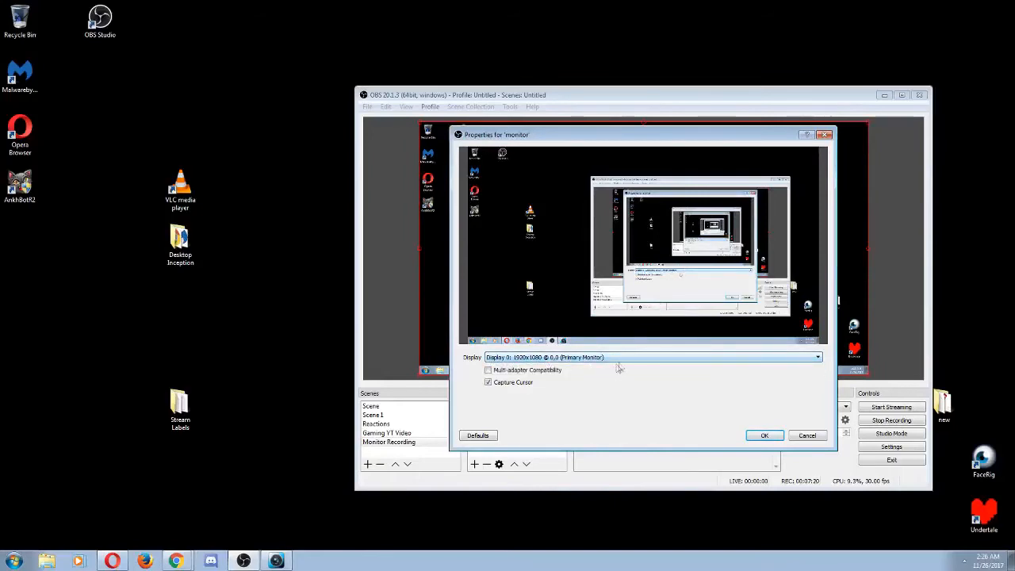
Step: Confirm the captured display for 'monitor' so it joins Monitor Recording, then open Settings
click(816, 356)
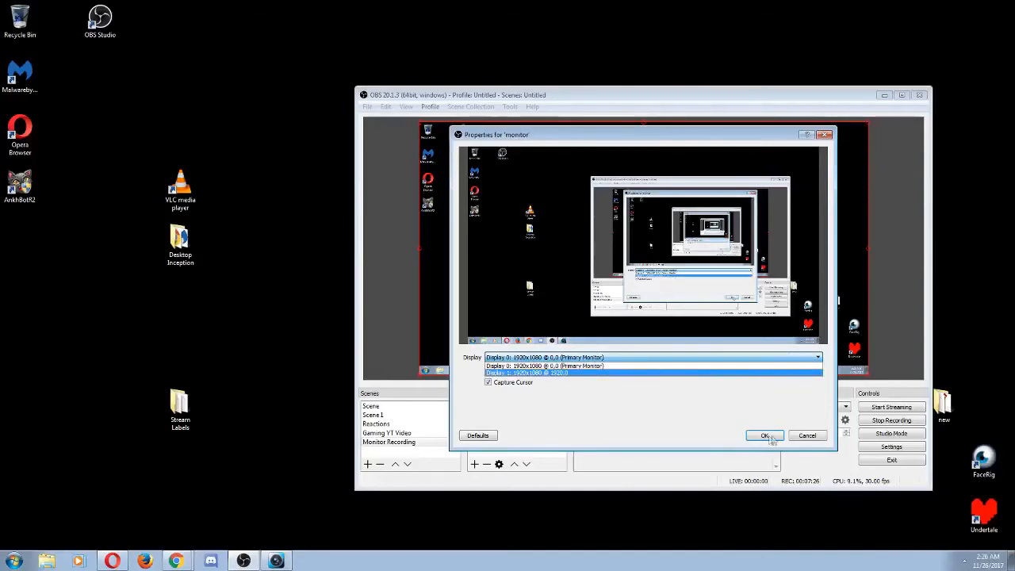
click(763, 435)
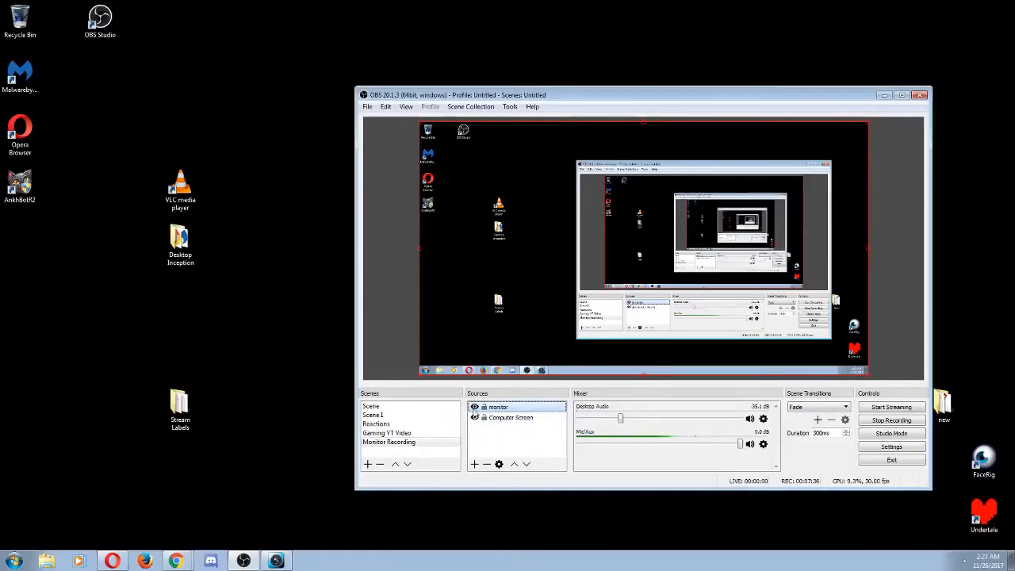
click(498, 407)
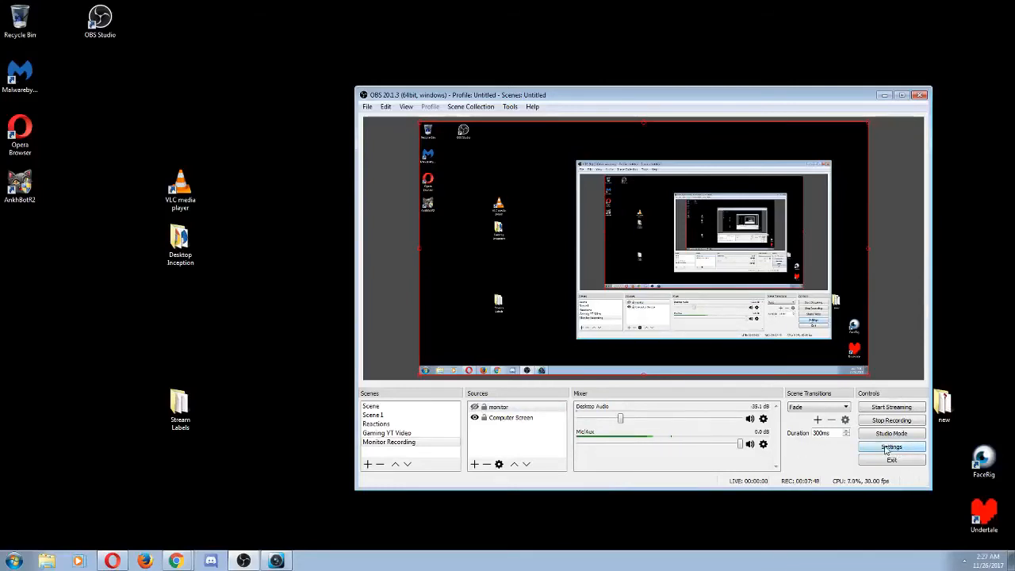
click(891, 446)
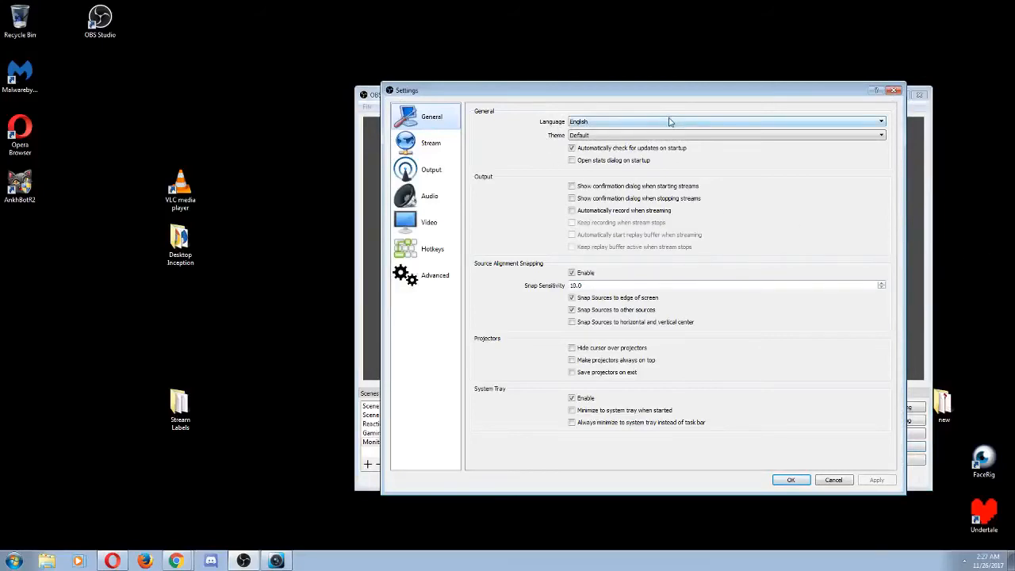
click(880, 121)
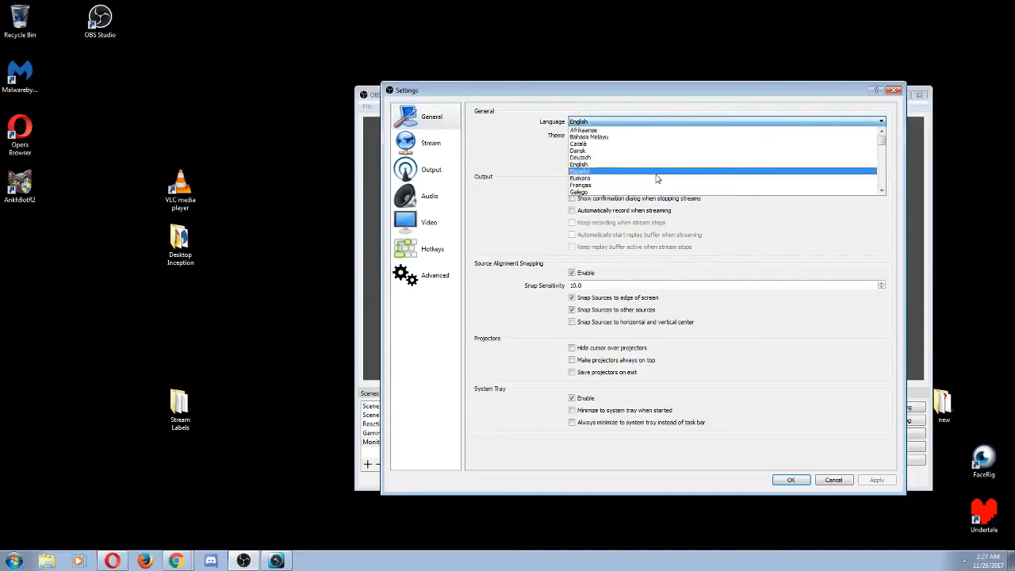
mouse_move(670, 184)
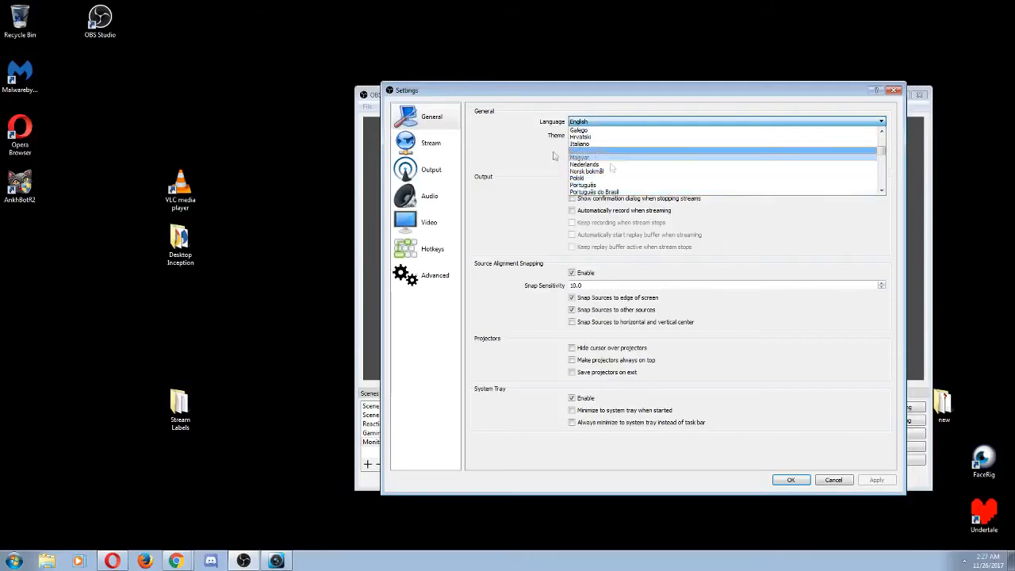
mouse_move(756, 151)
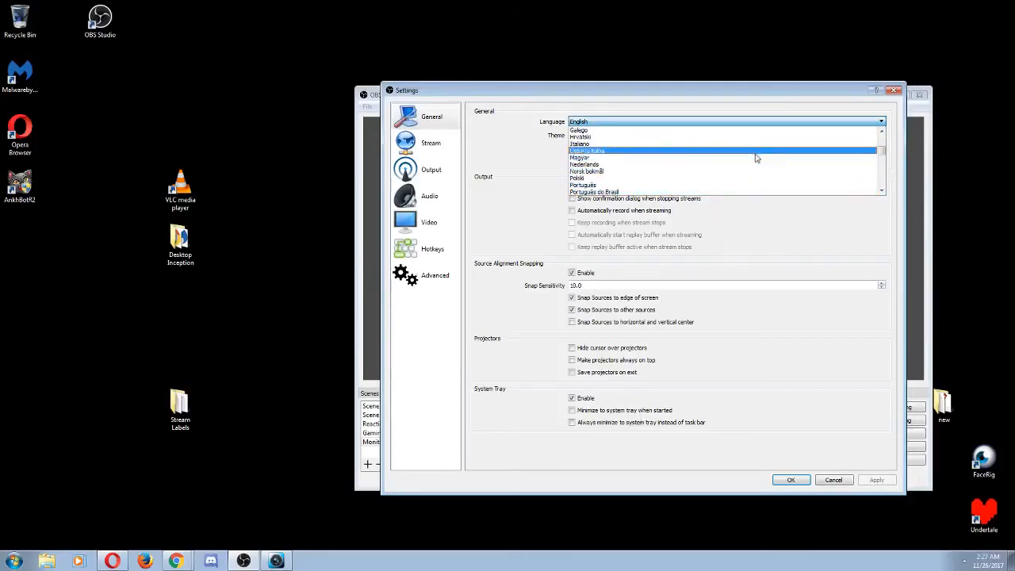
scroll(up, 3)
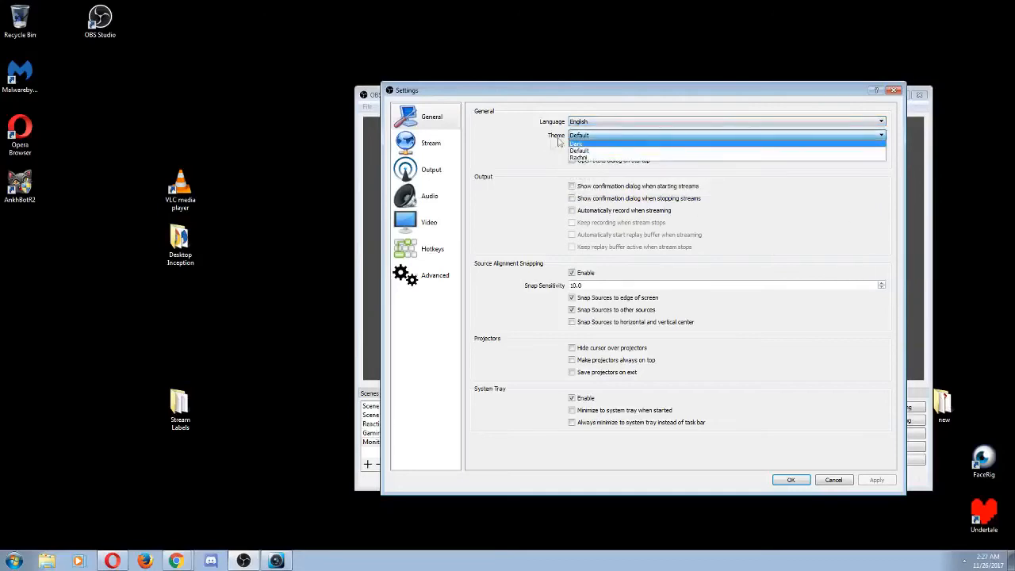
mouse_move(607, 150)
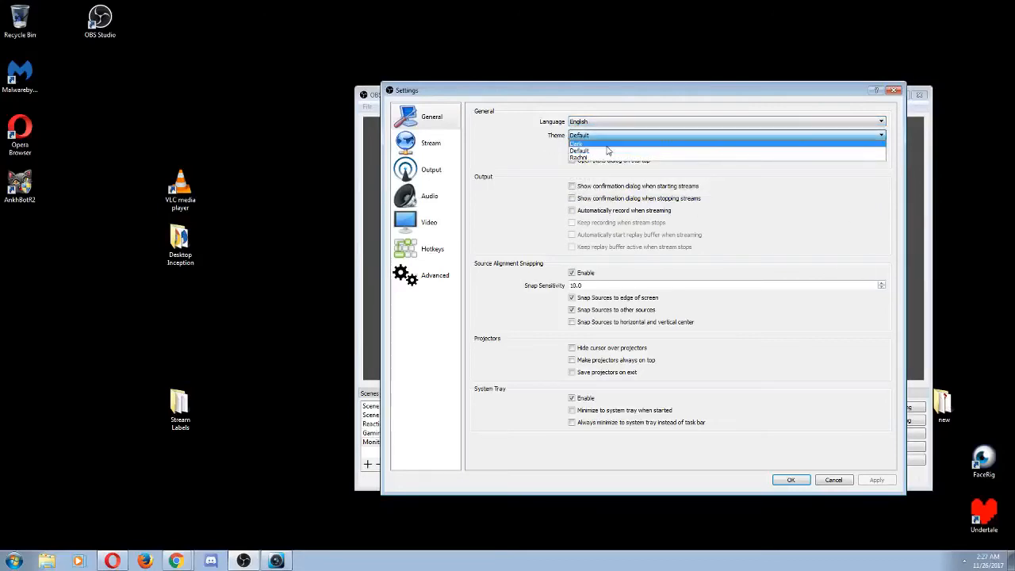
click(577, 144)
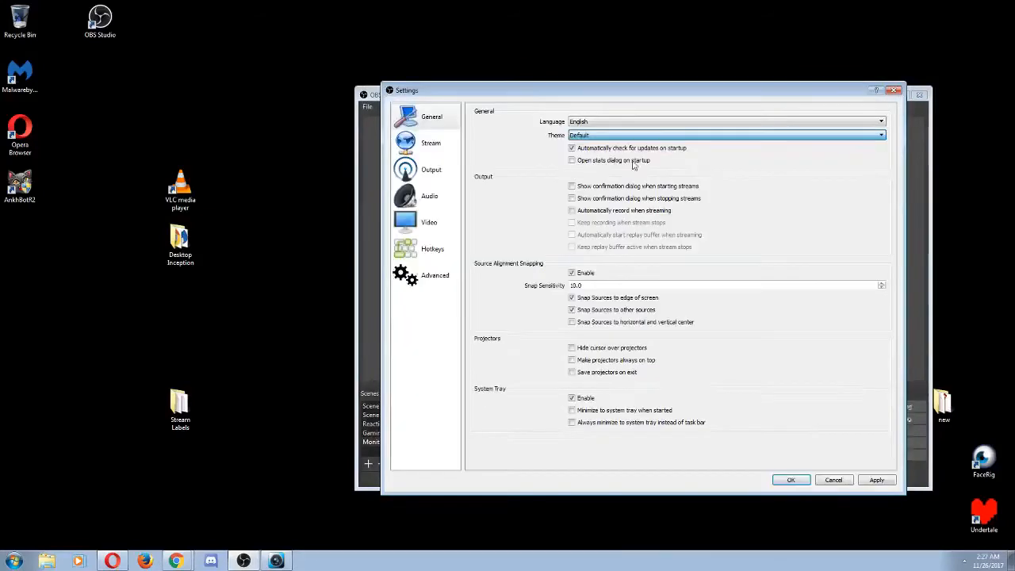
mouse_move(840, 503)
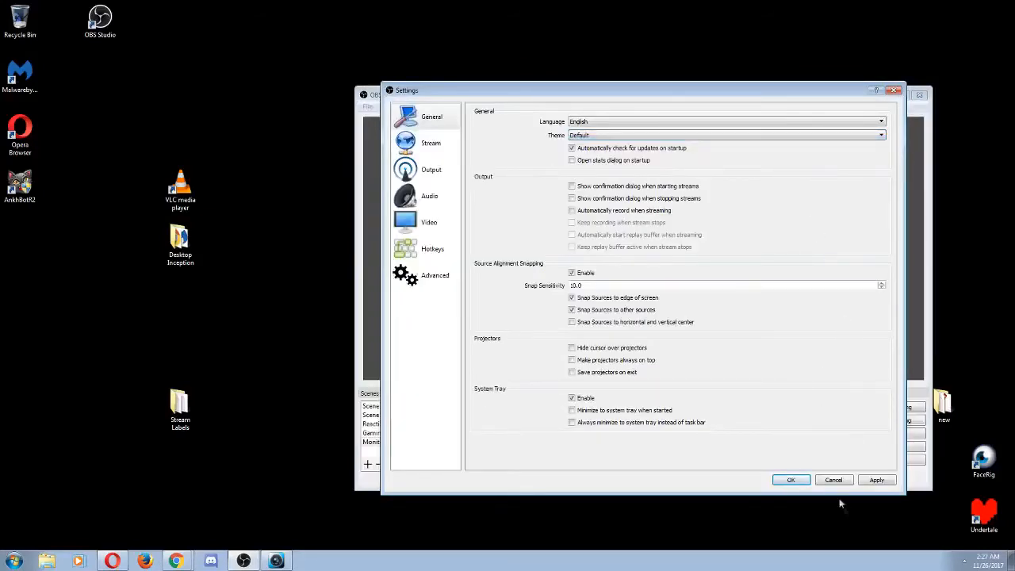
mouse_move(430, 143)
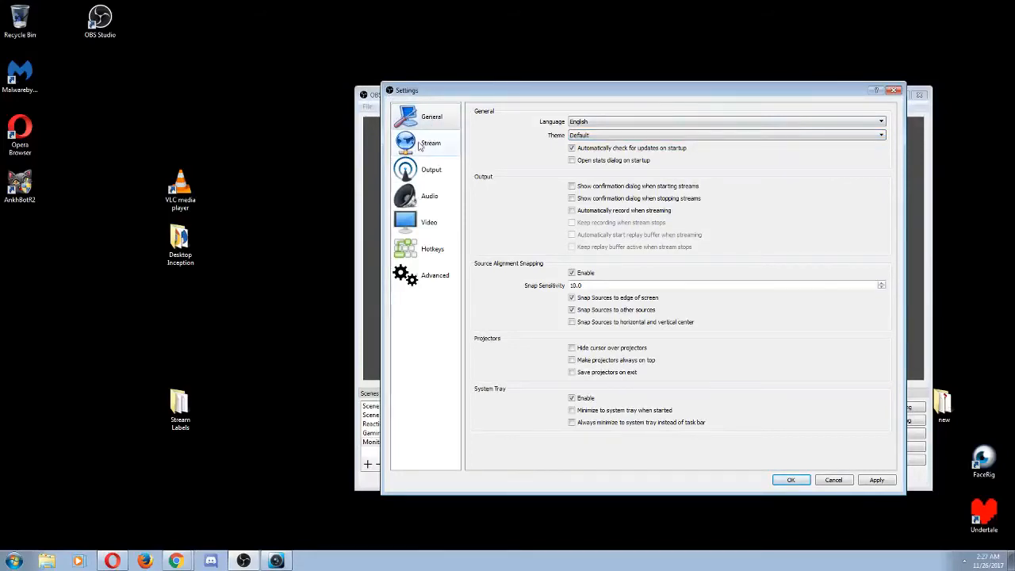
Step: Show the Stream settings, browsing the service list but keeping Twitch selected
click(430, 142)
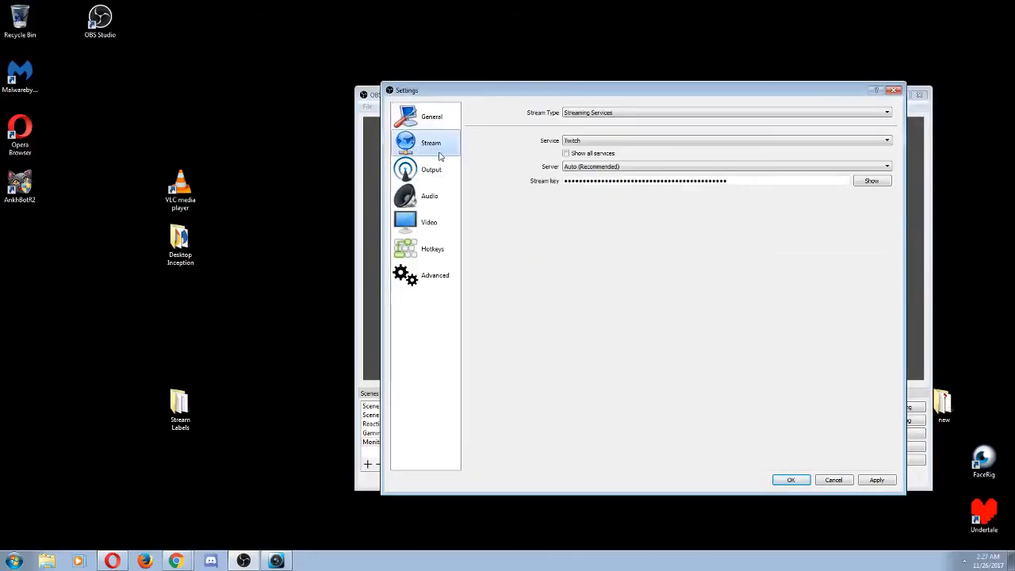
mouse_move(749, 186)
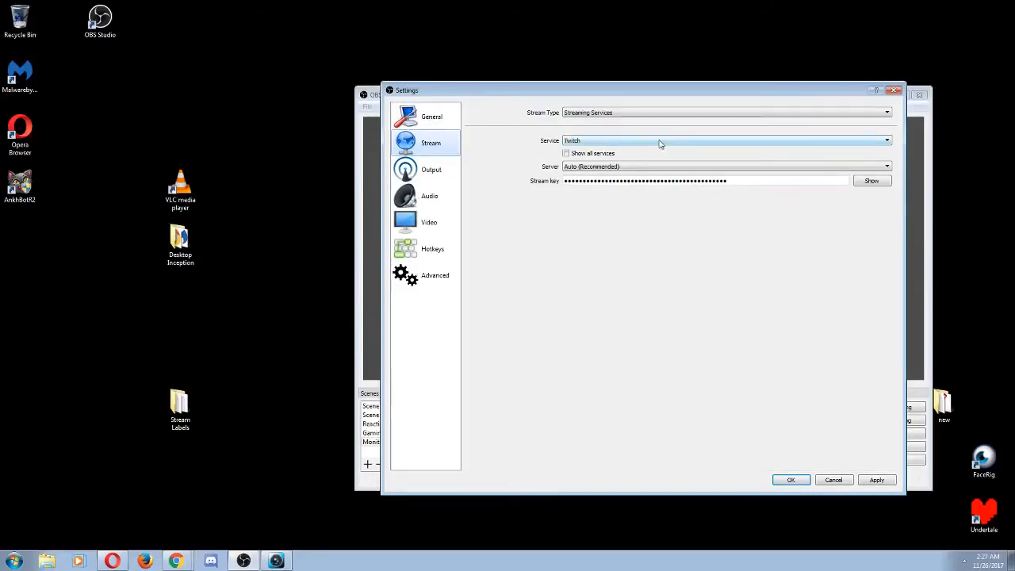
click(885, 140)
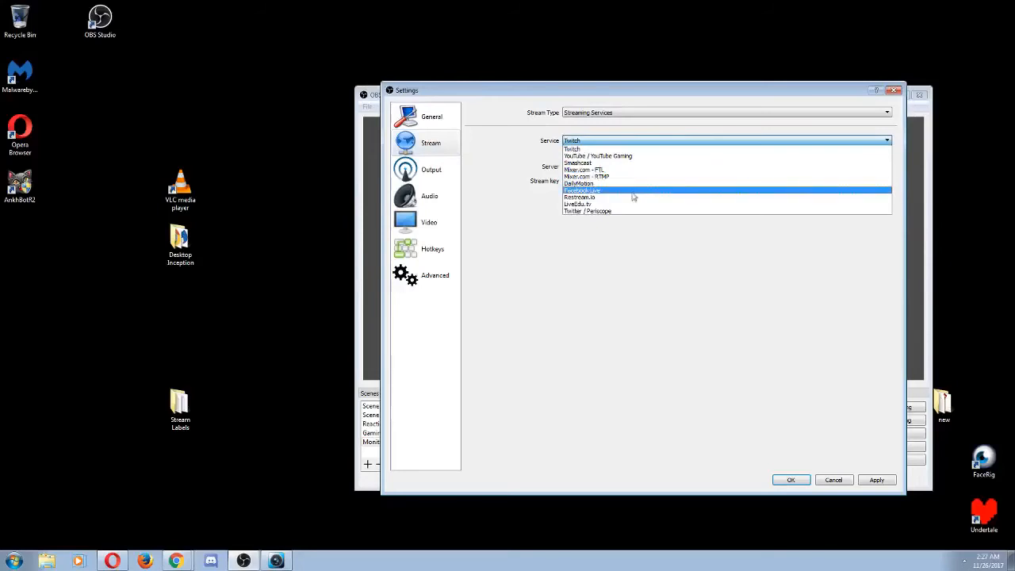
mouse_move(653, 198)
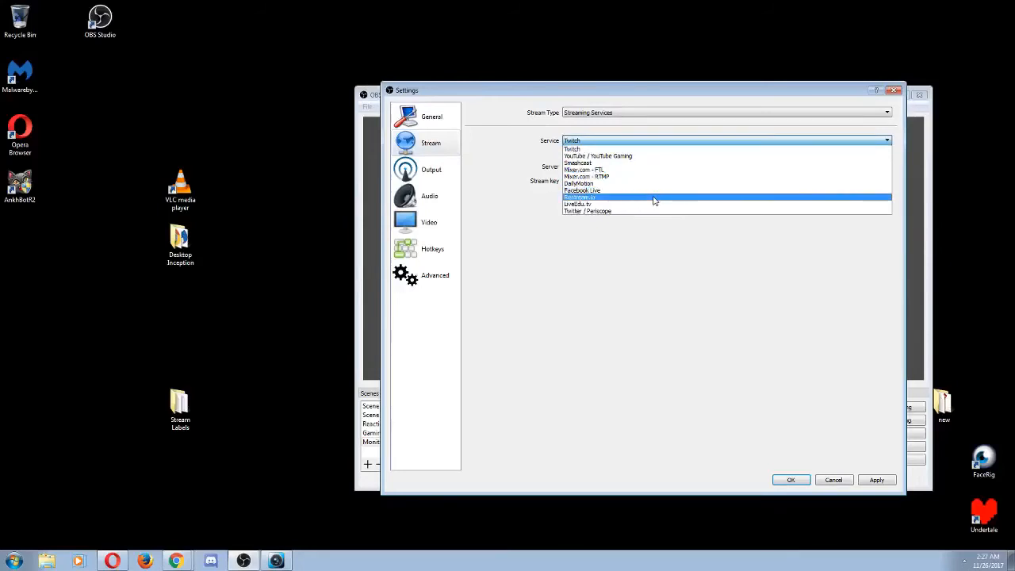
mouse_move(647, 146)
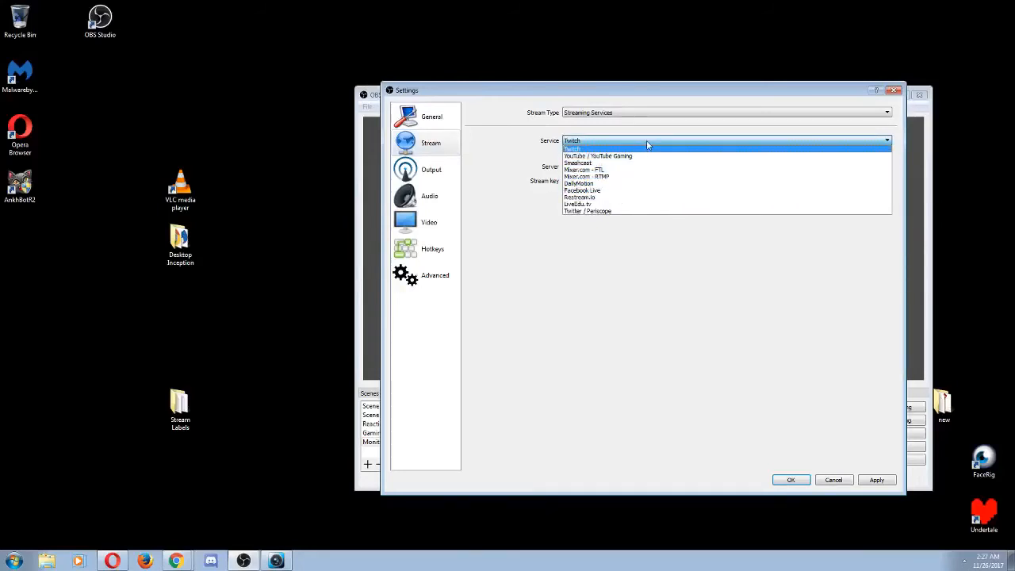
click(571, 147)
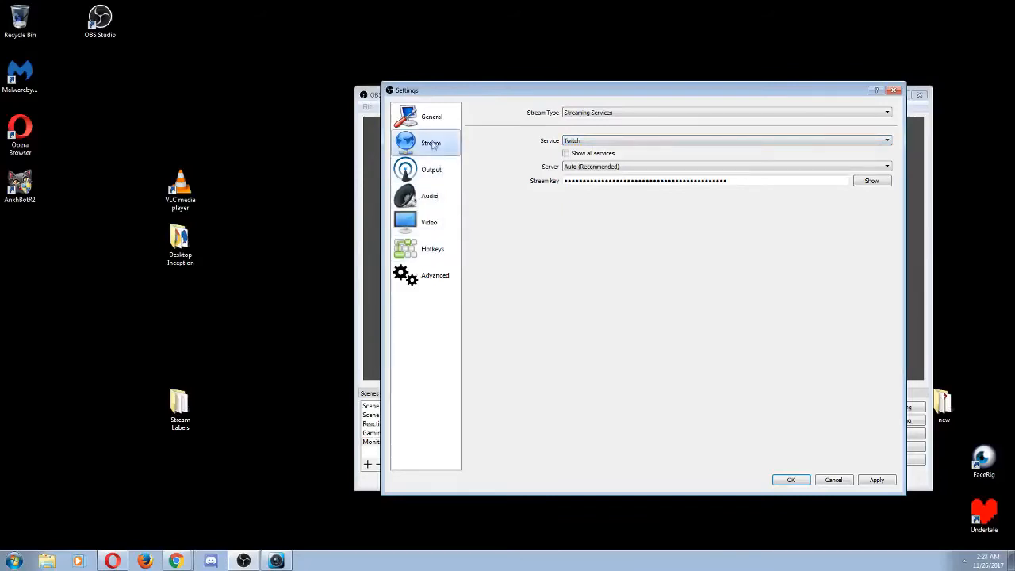
click(432, 169)
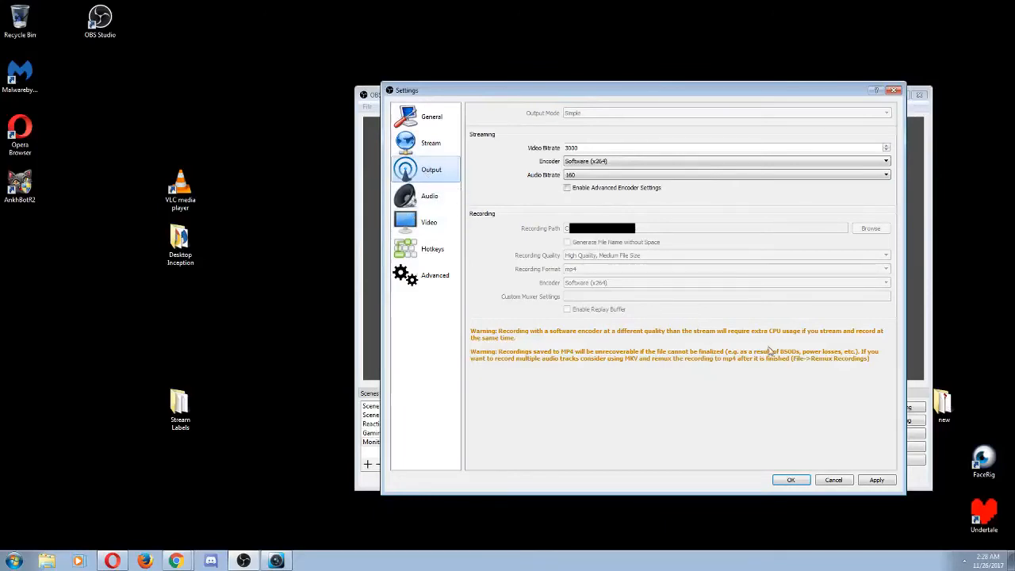
mouse_move(781, 387)
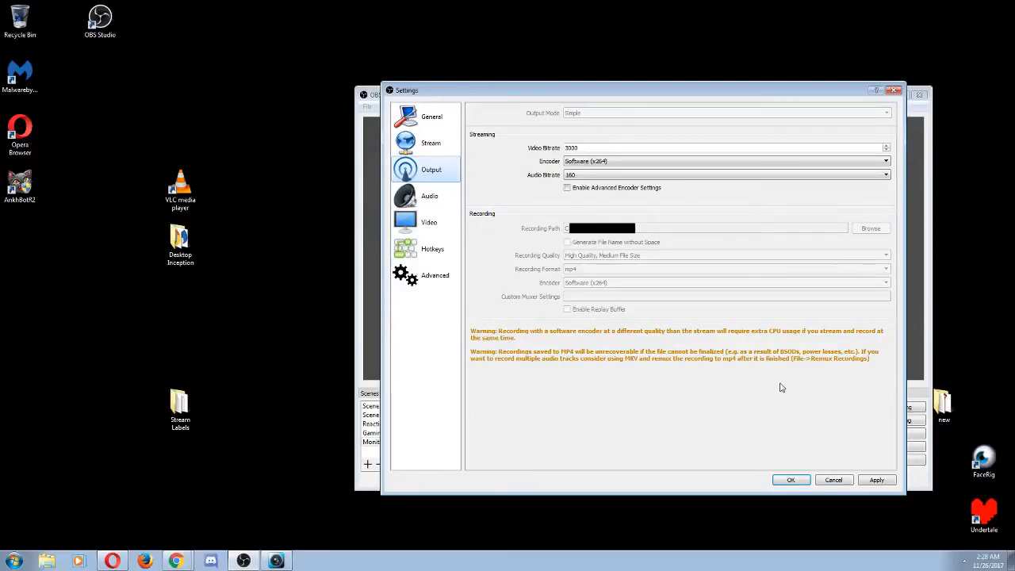
mouse_move(740, 359)
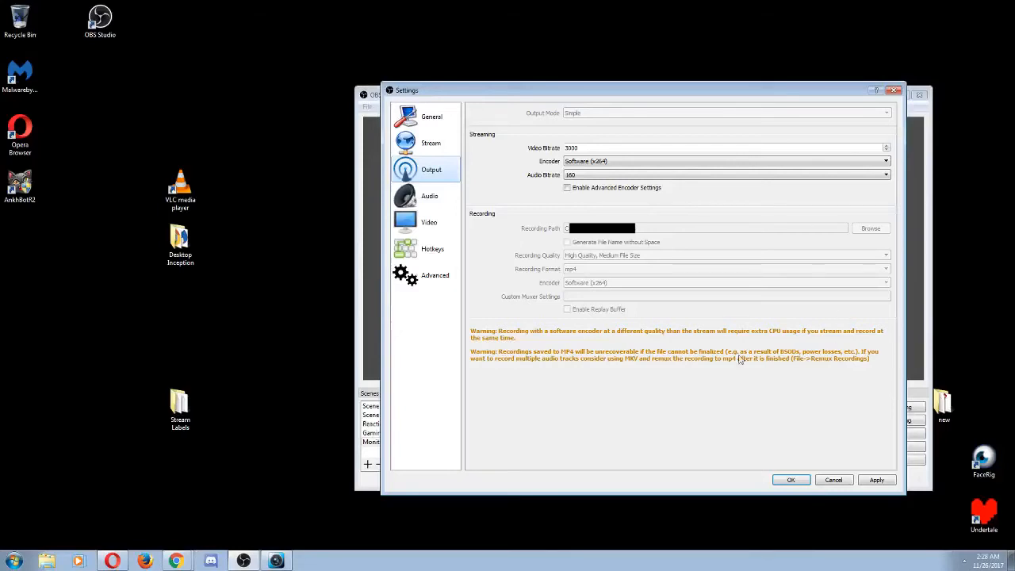
mouse_move(694, 254)
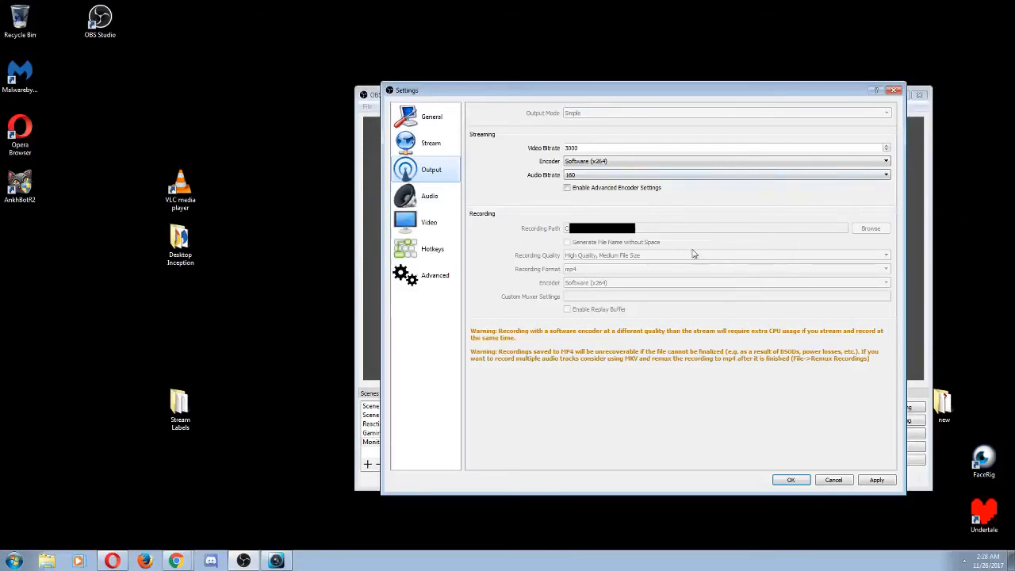
mouse_move(531, 155)
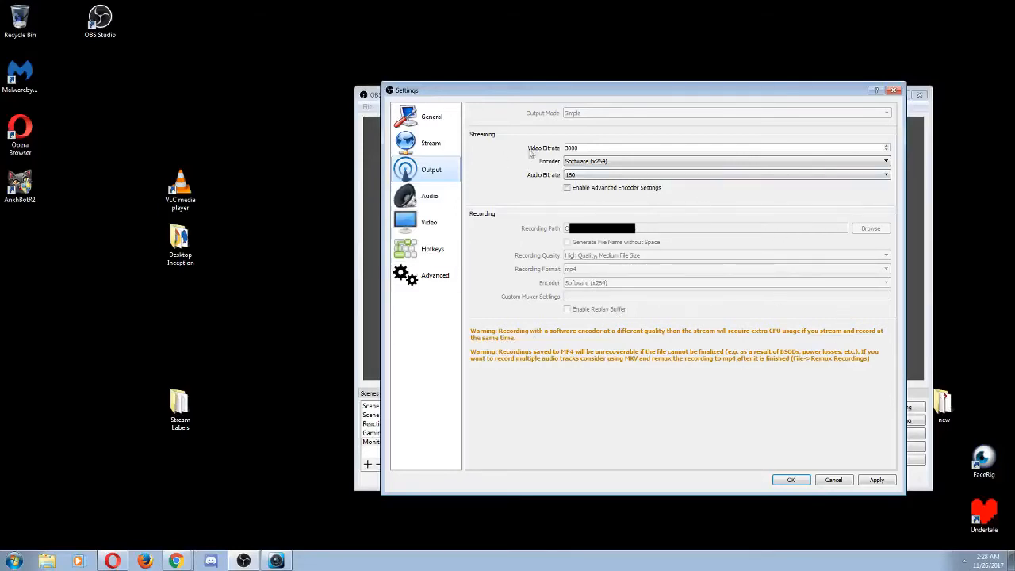
mouse_move(495, 141)
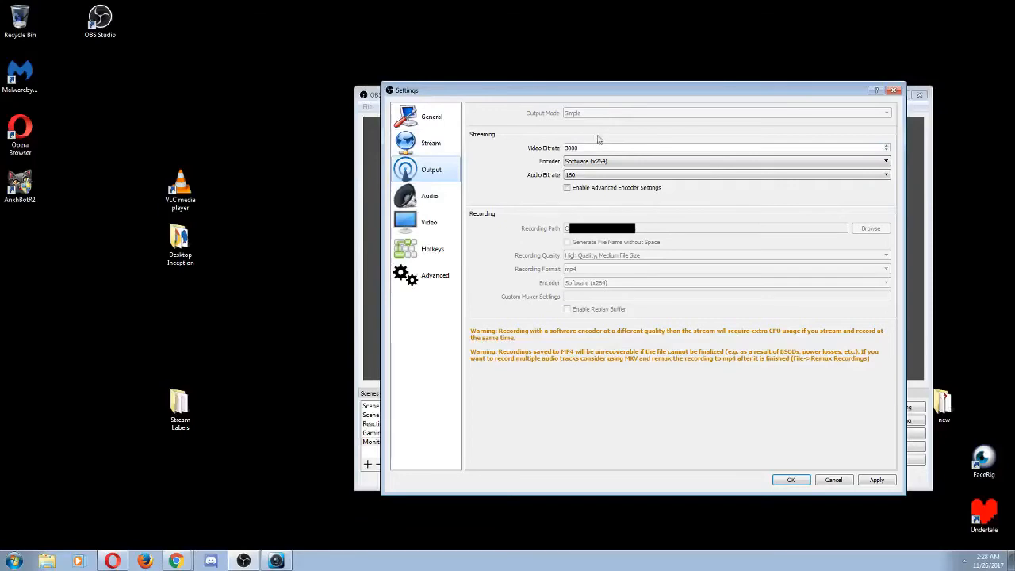
mouse_move(487, 226)
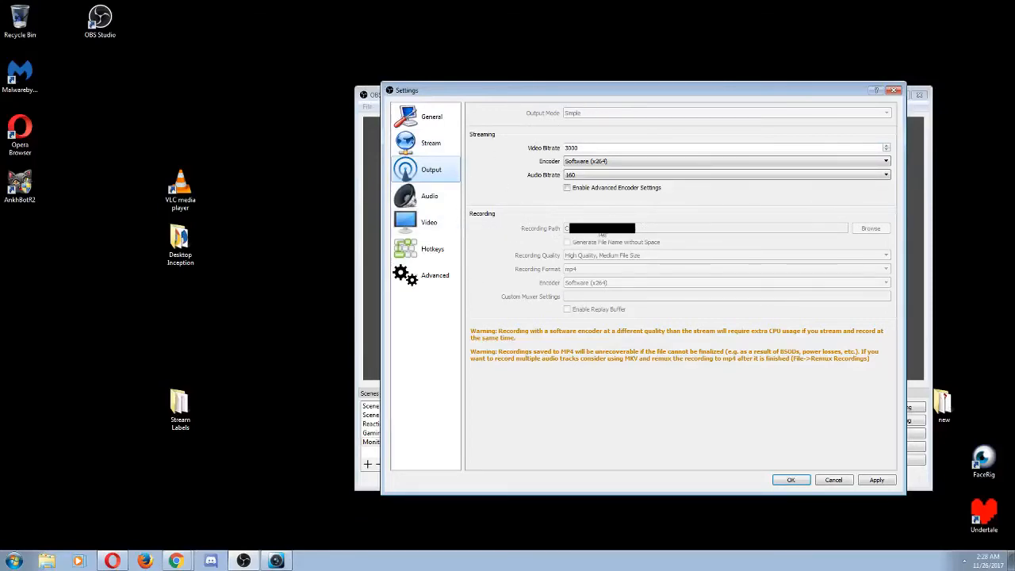
mouse_move(680, 274)
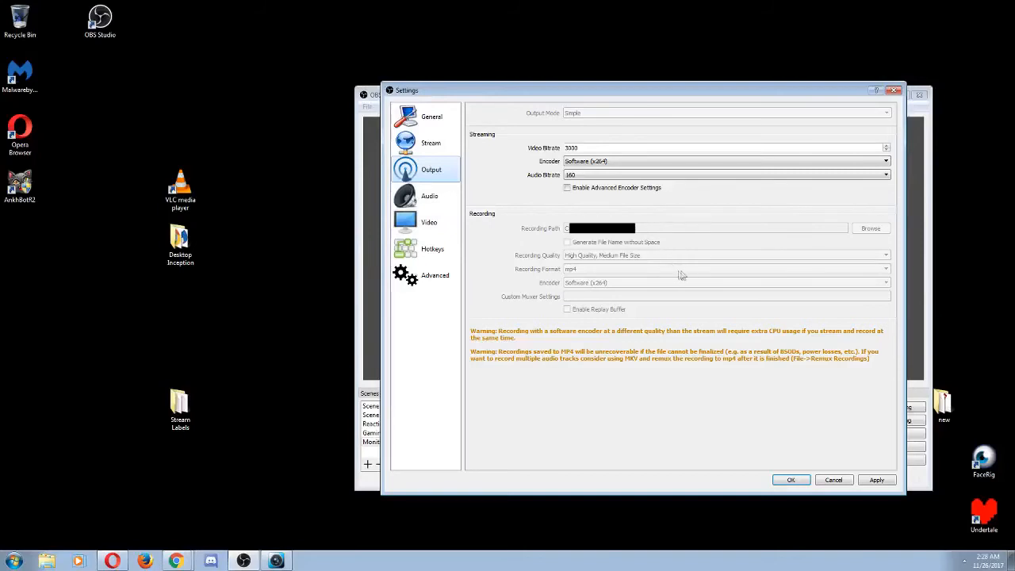
mouse_move(684, 285)
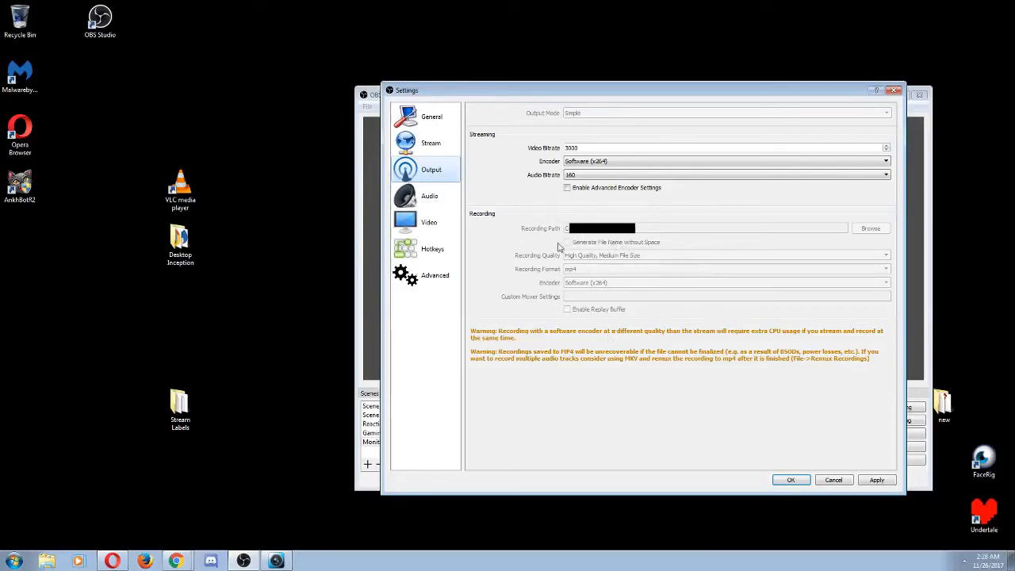
mouse_move(668, 237)
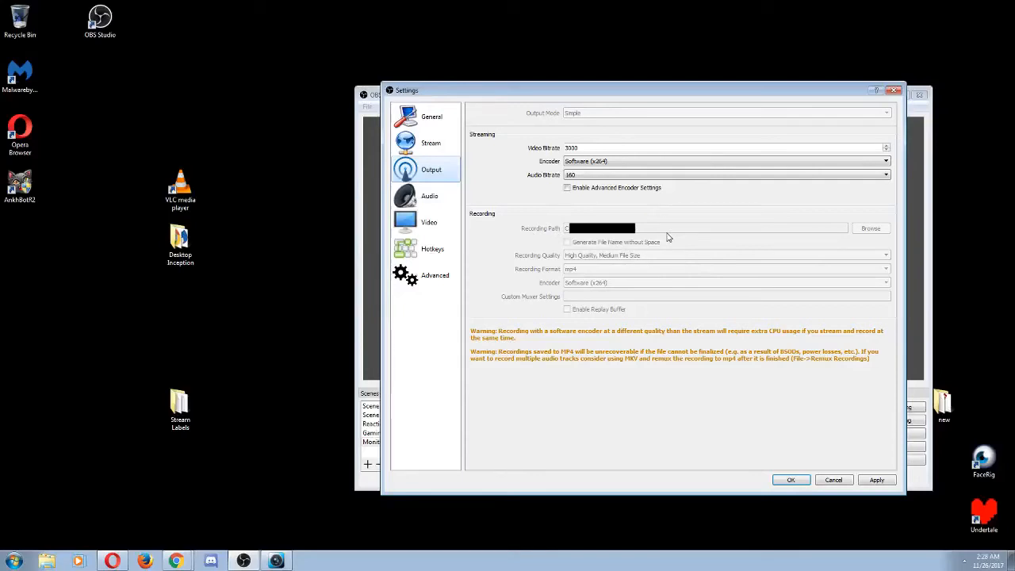
mouse_move(669, 229)
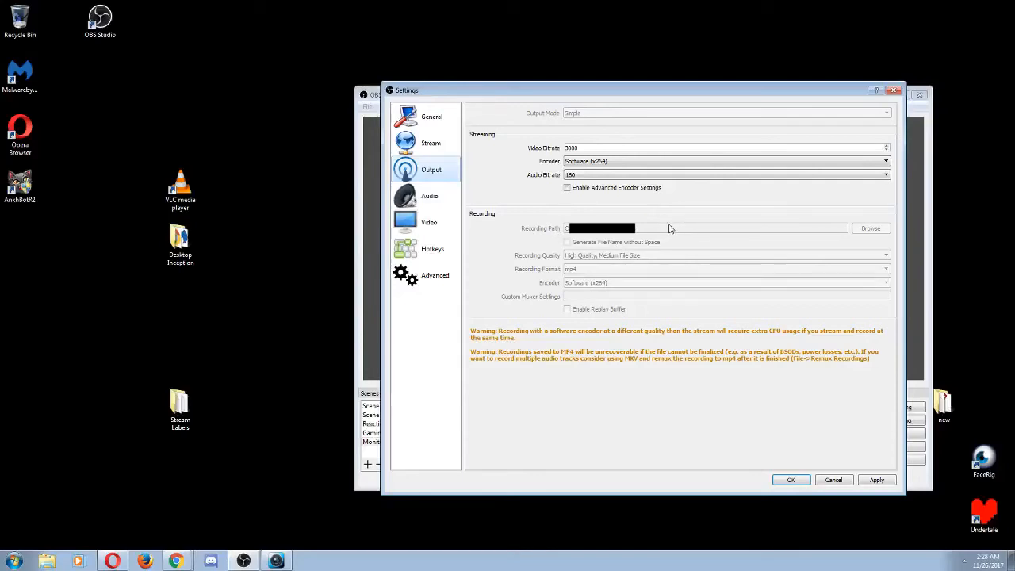
mouse_move(883, 234)
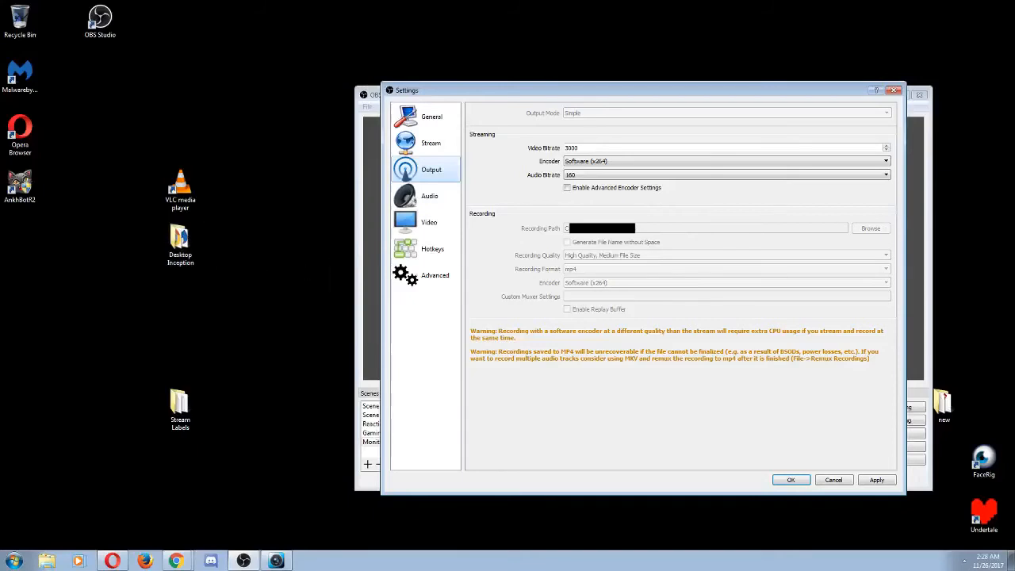
mouse_move(85, 157)
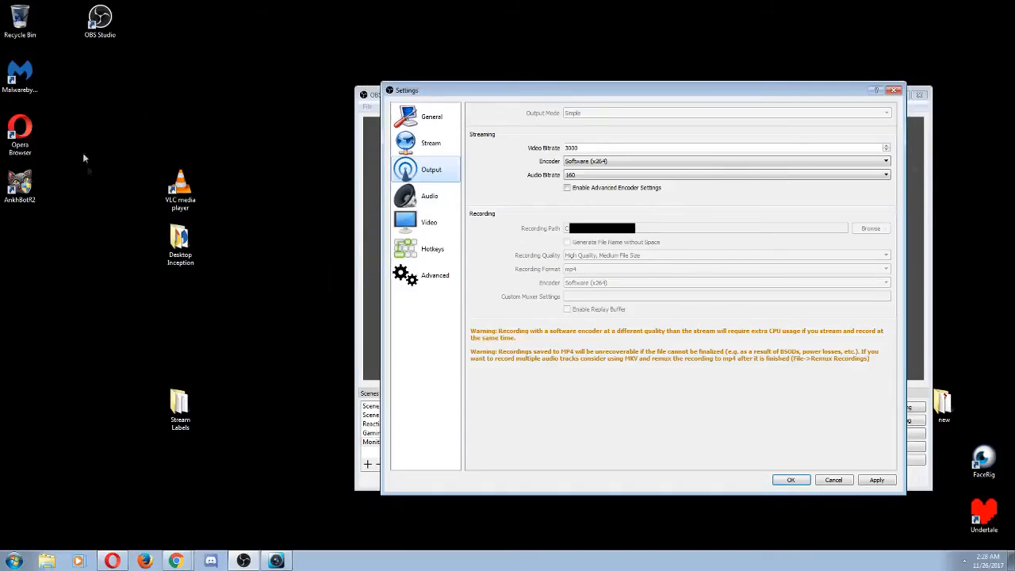
mouse_move(76, 169)
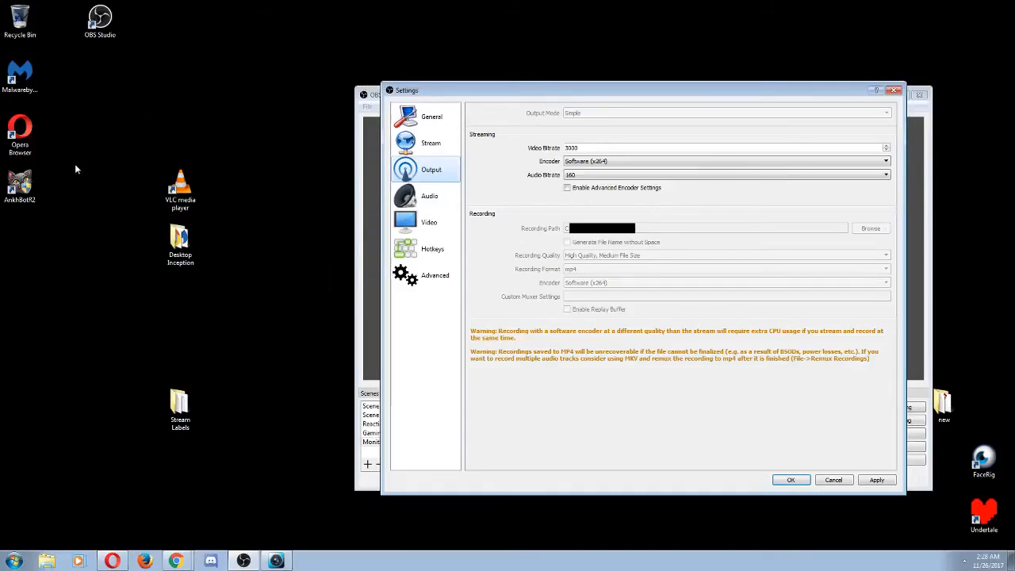
mouse_move(34, 266)
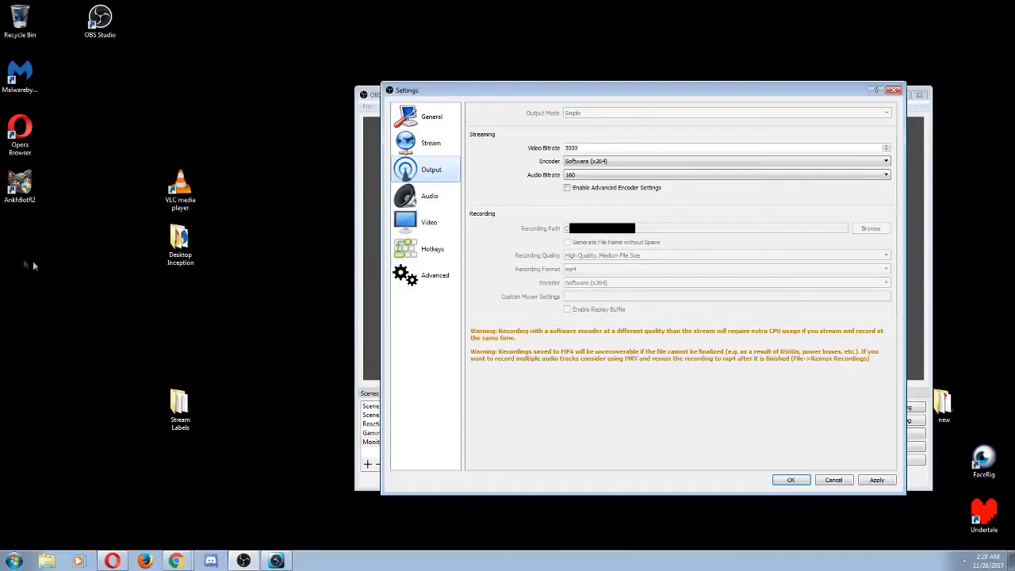
mouse_move(554, 245)
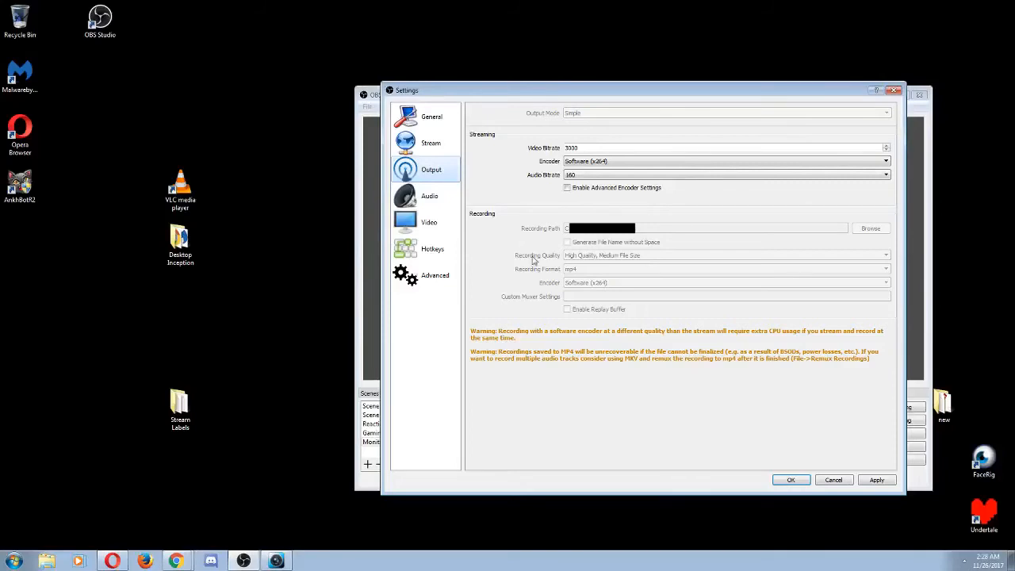
mouse_move(640, 267)
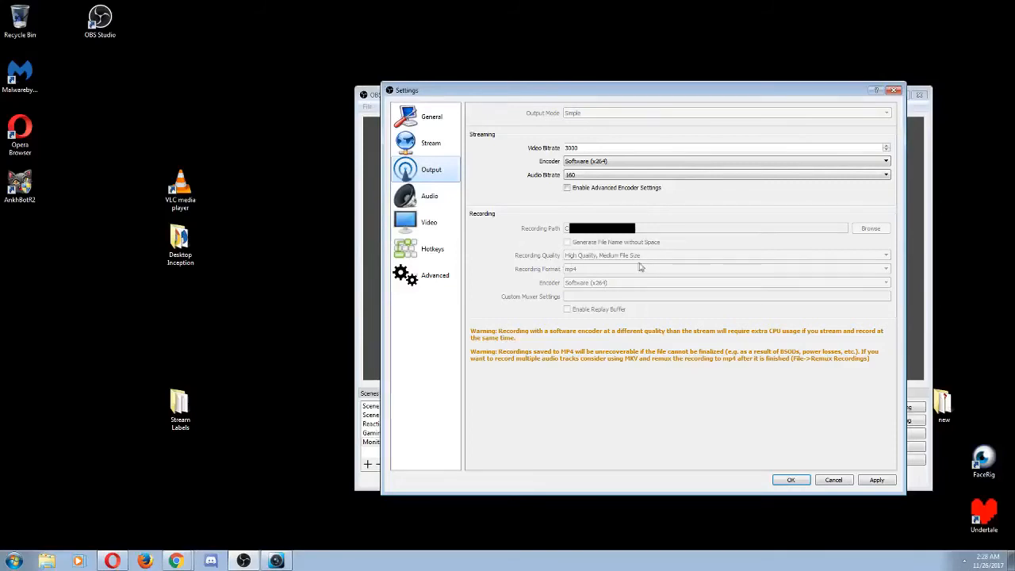
mouse_move(559, 263)
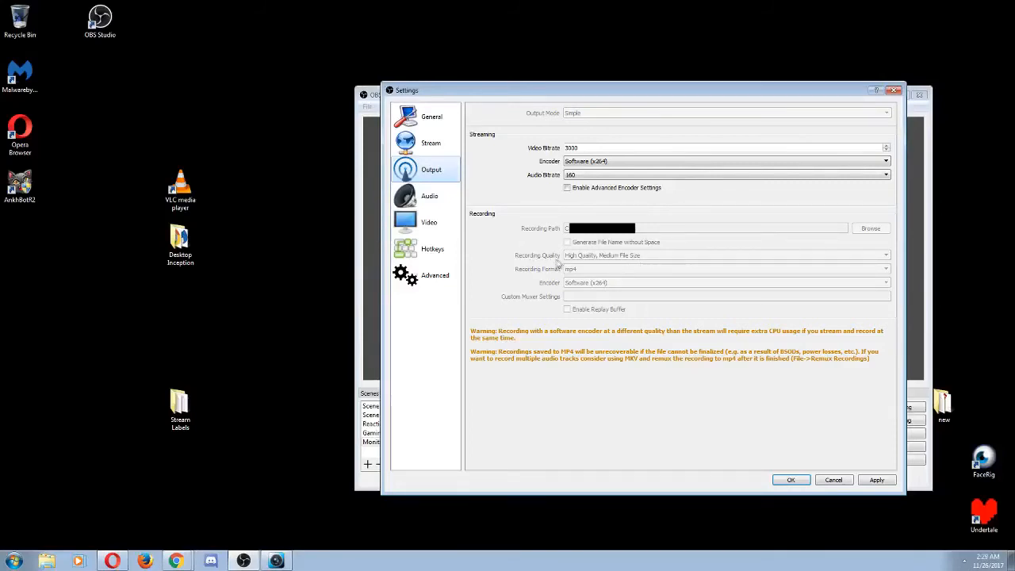
mouse_move(582, 261)
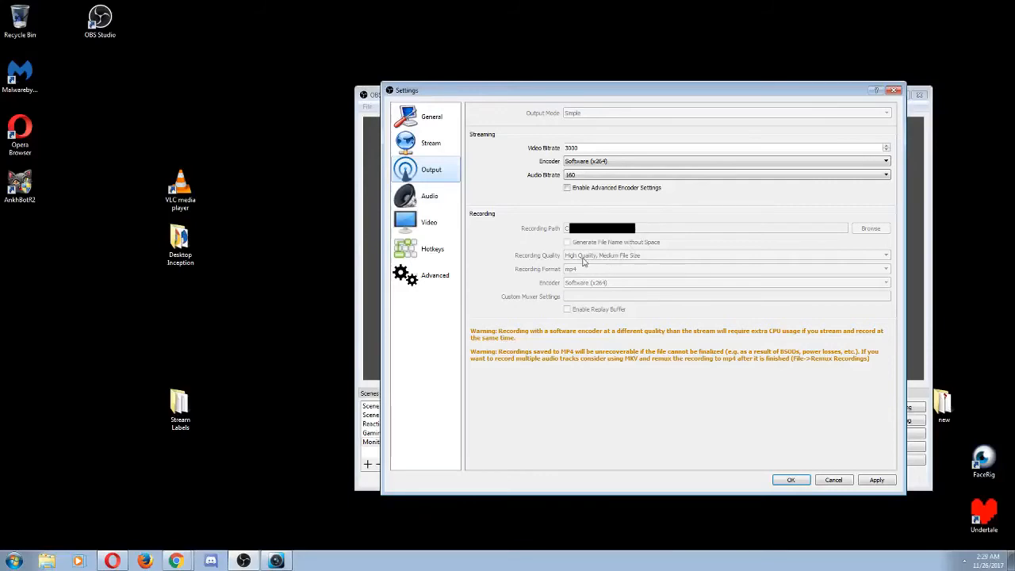
mouse_move(763, 277)
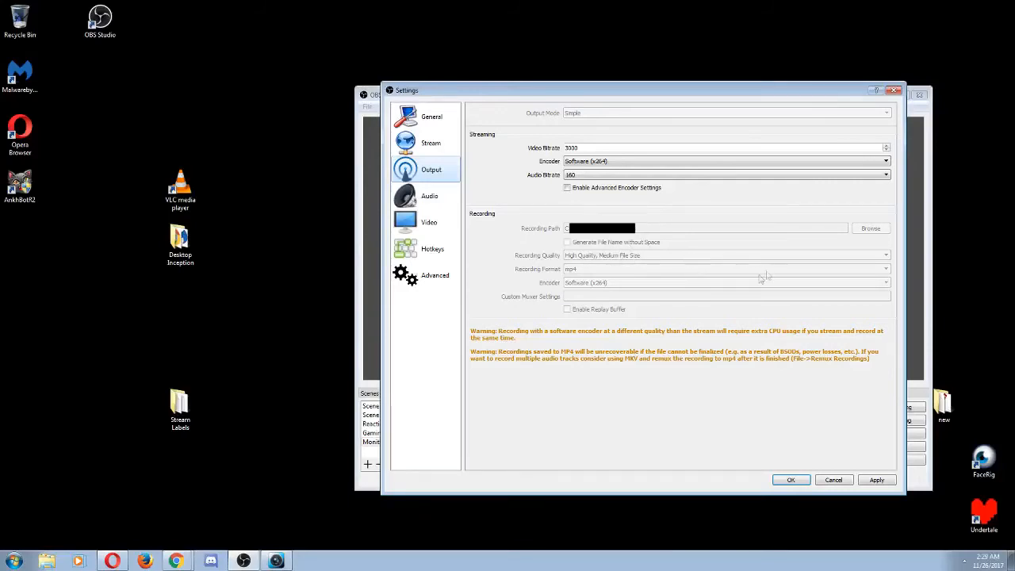
mouse_move(640, 260)
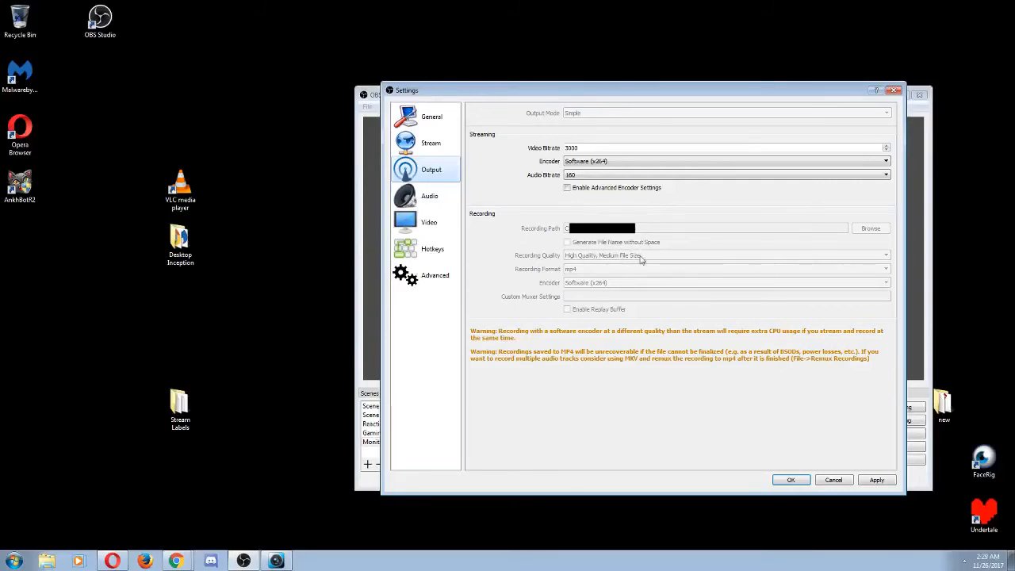
mouse_move(644, 268)
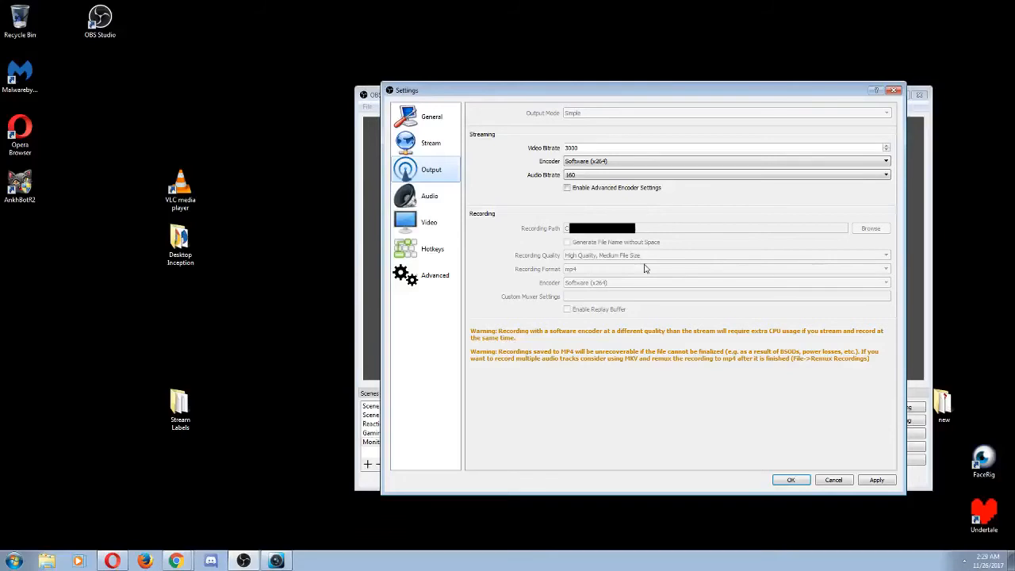
mouse_move(638, 267)
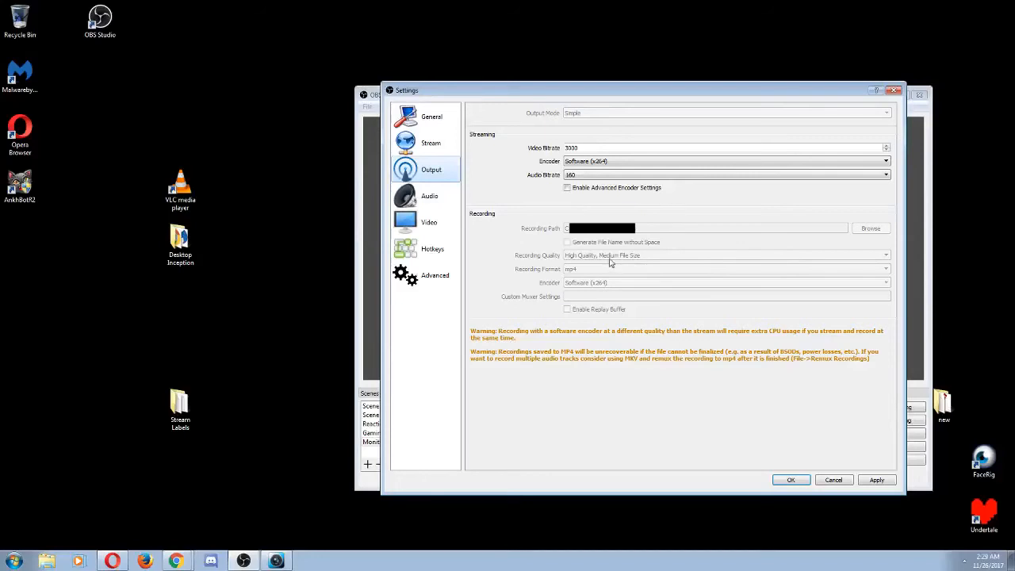
mouse_move(622, 262)
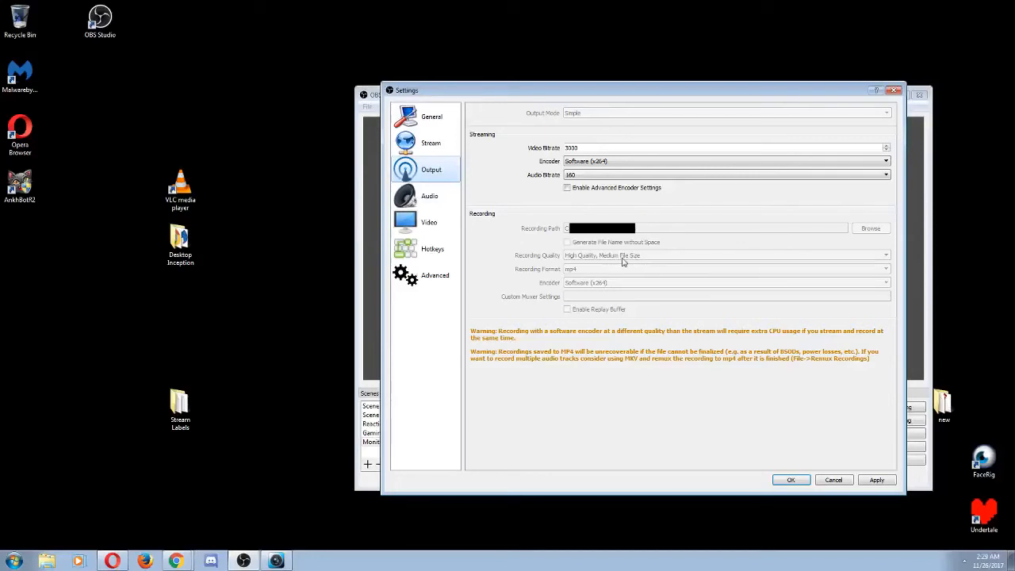
mouse_move(608, 260)
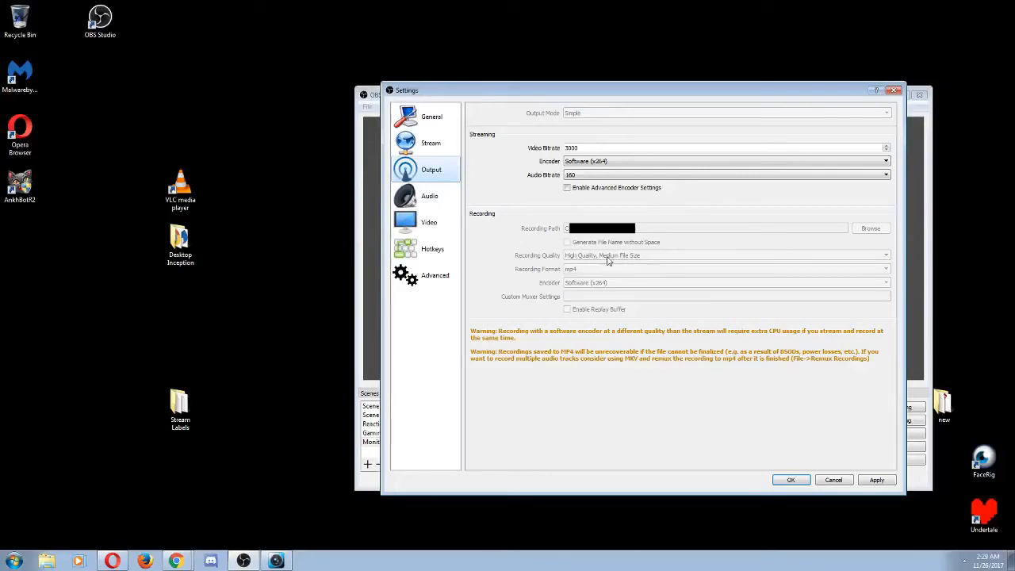
mouse_move(626, 263)
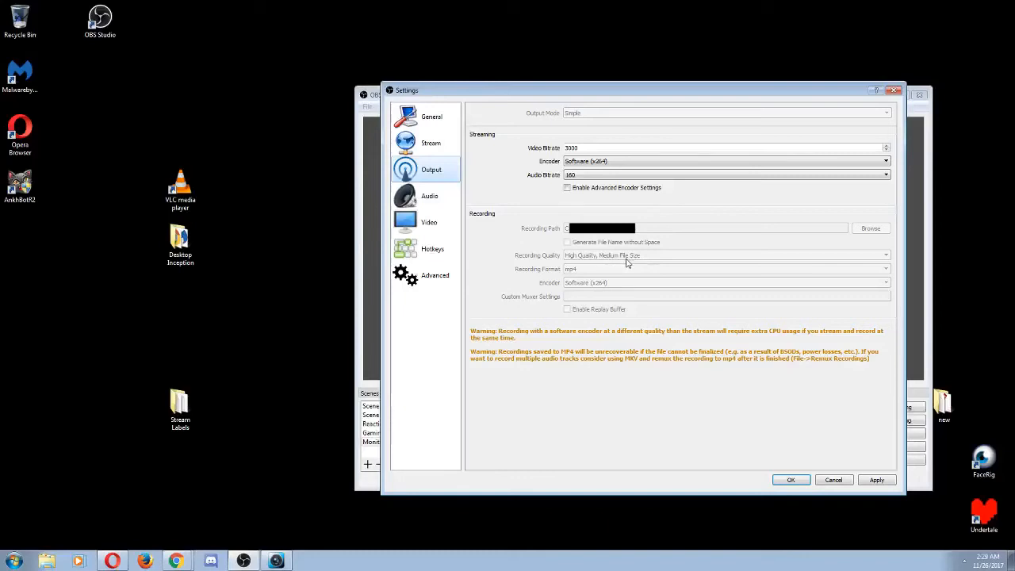
mouse_move(632, 260)
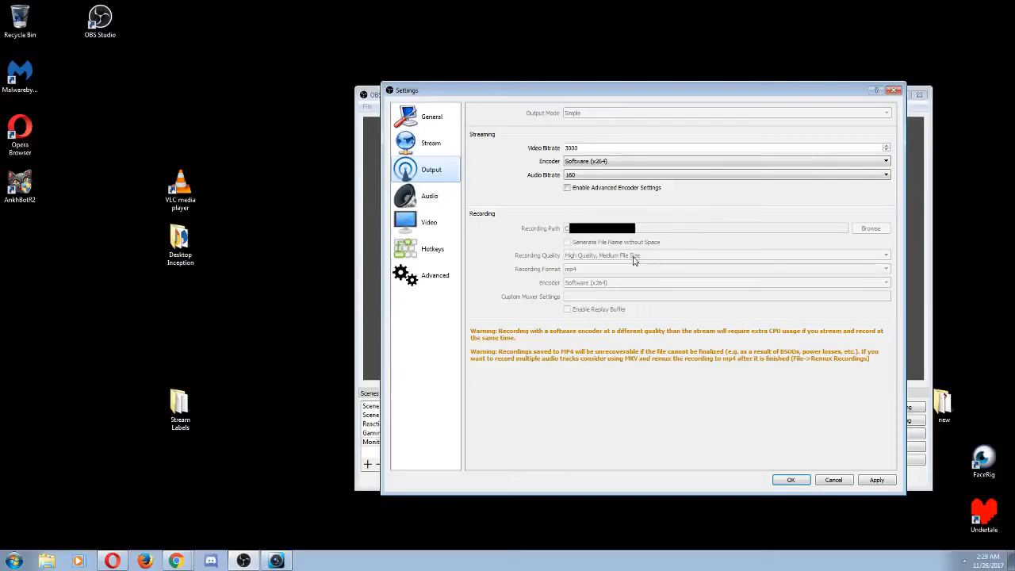
mouse_move(531, 280)
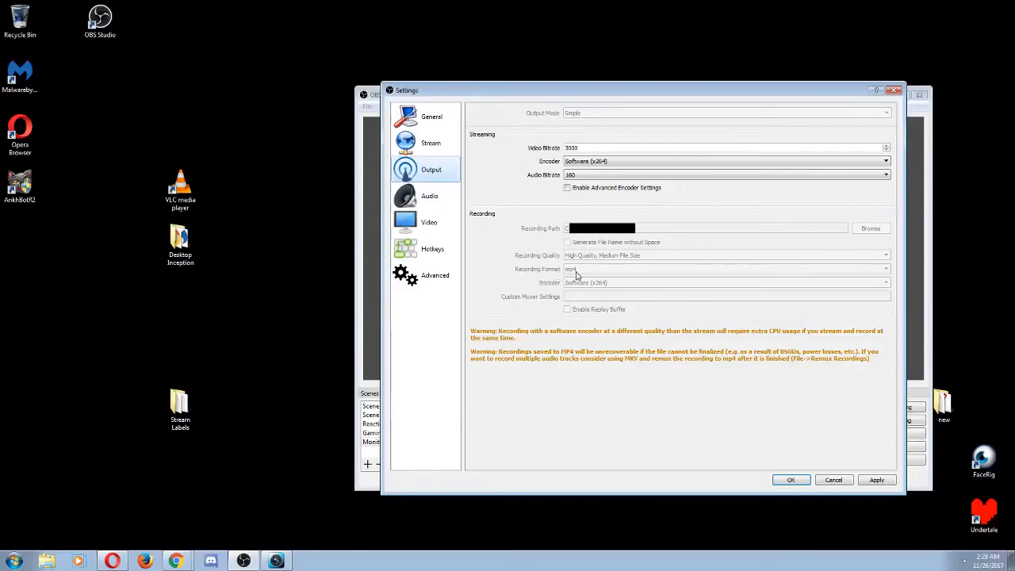
mouse_move(586, 273)
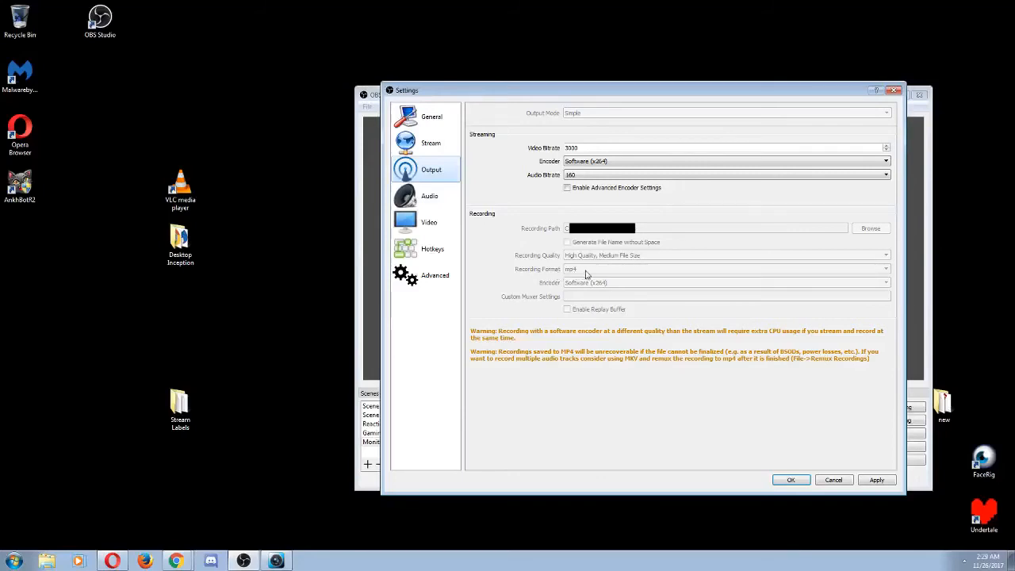
mouse_move(575, 276)
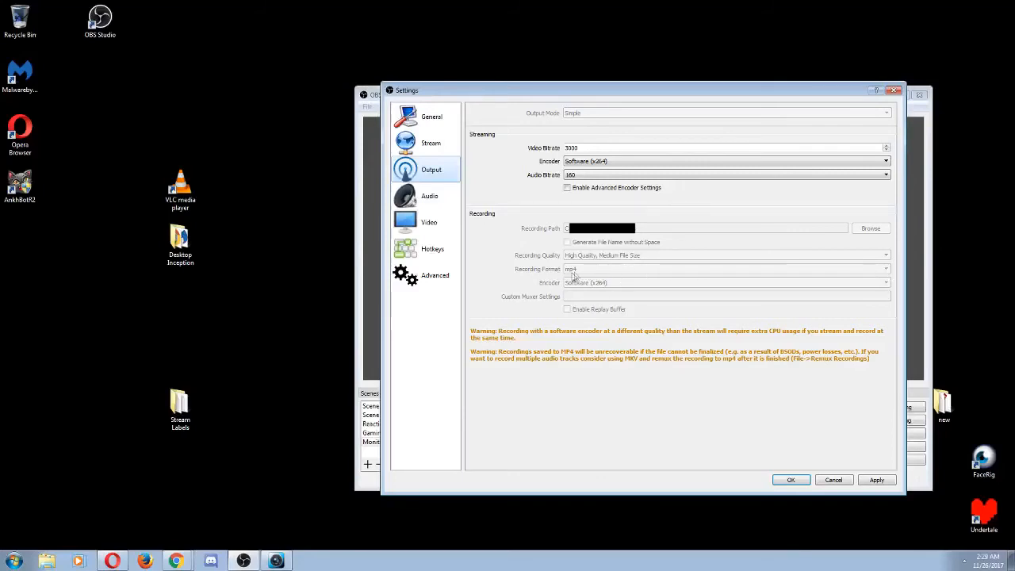
mouse_move(583, 279)
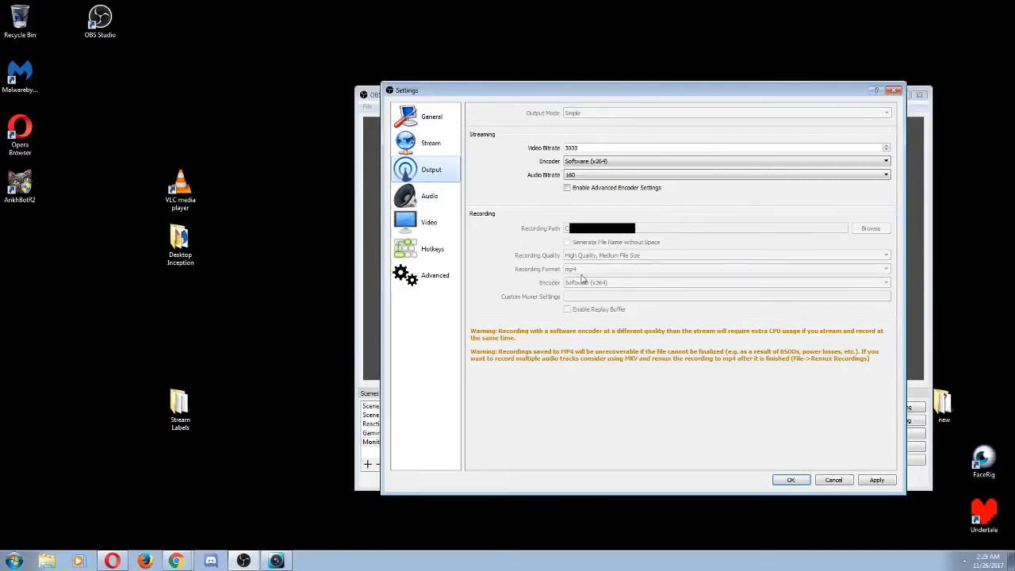
mouse_move(574, 279)
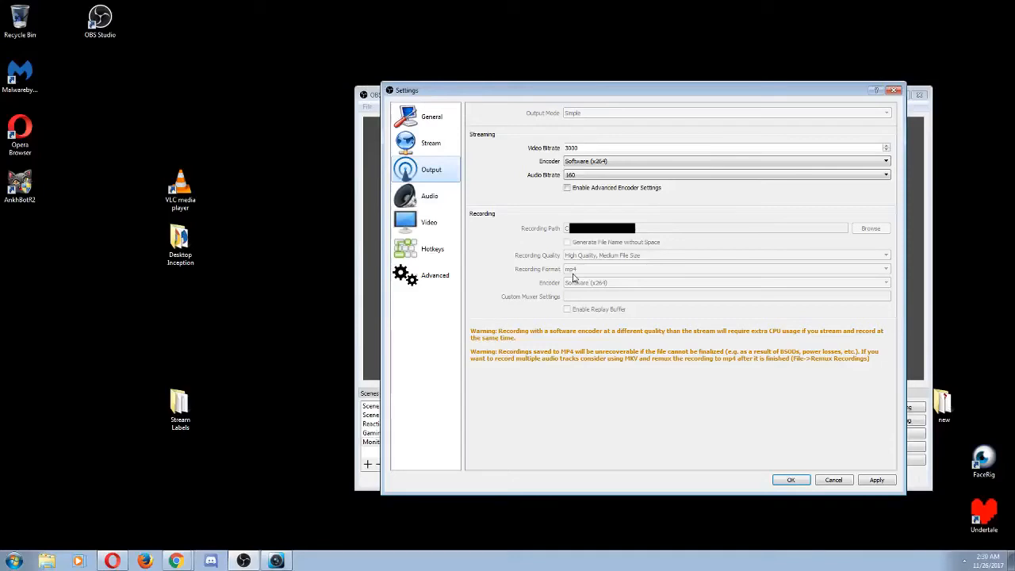
mouse_move(586, 293)
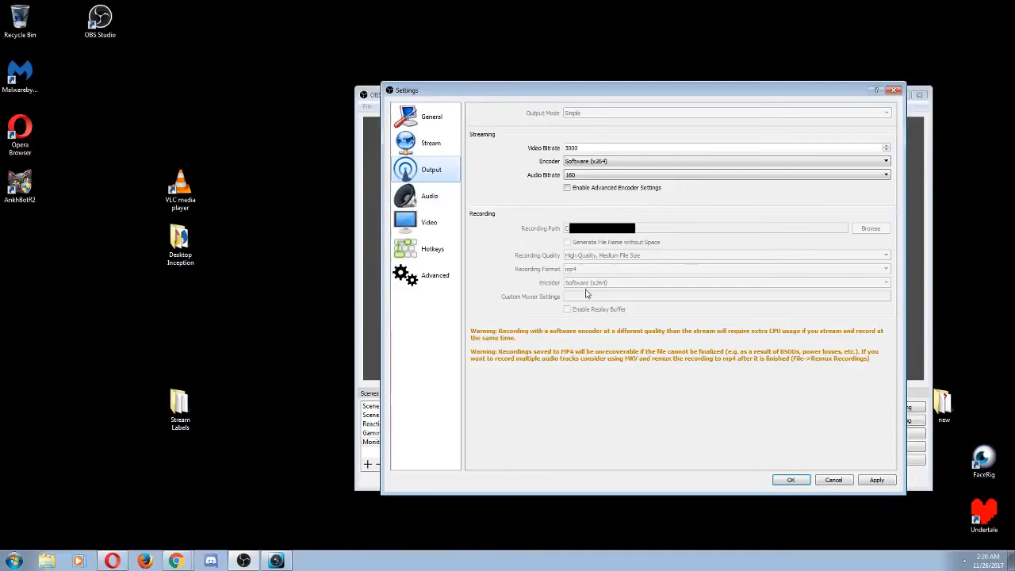
mouse_move(640, 341)
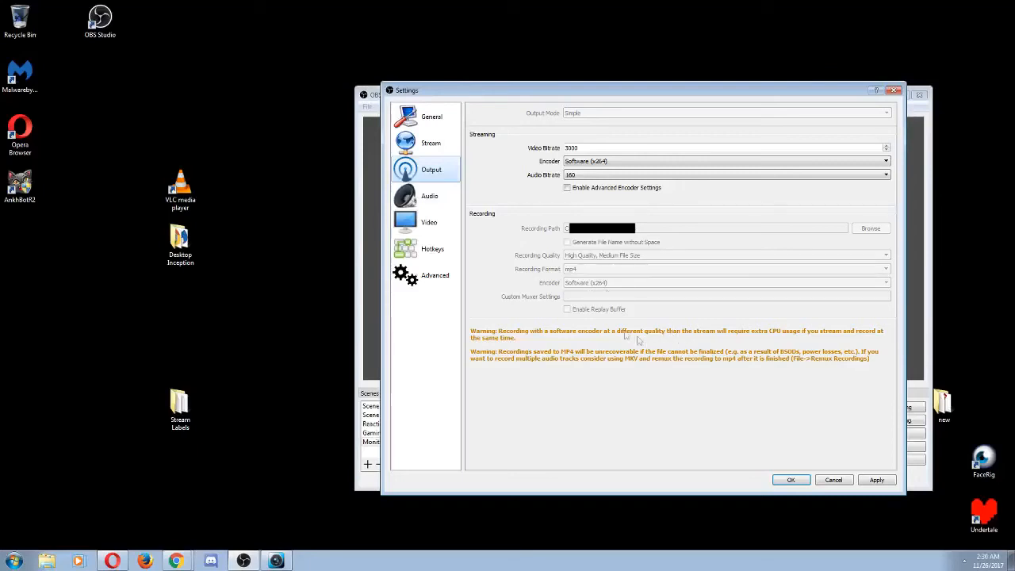
mouse_move(597, 286)
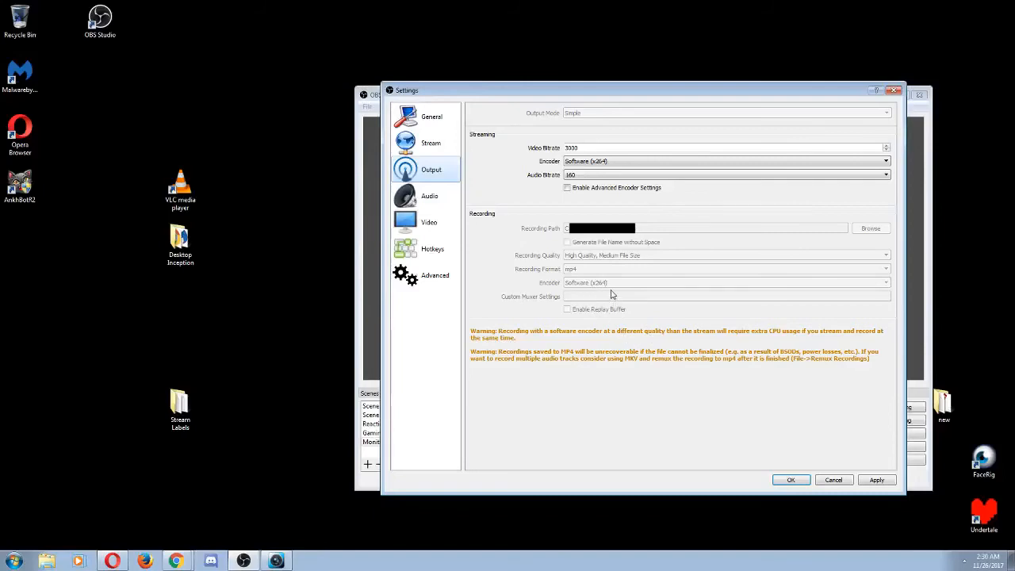
mouse_move(607, 298)
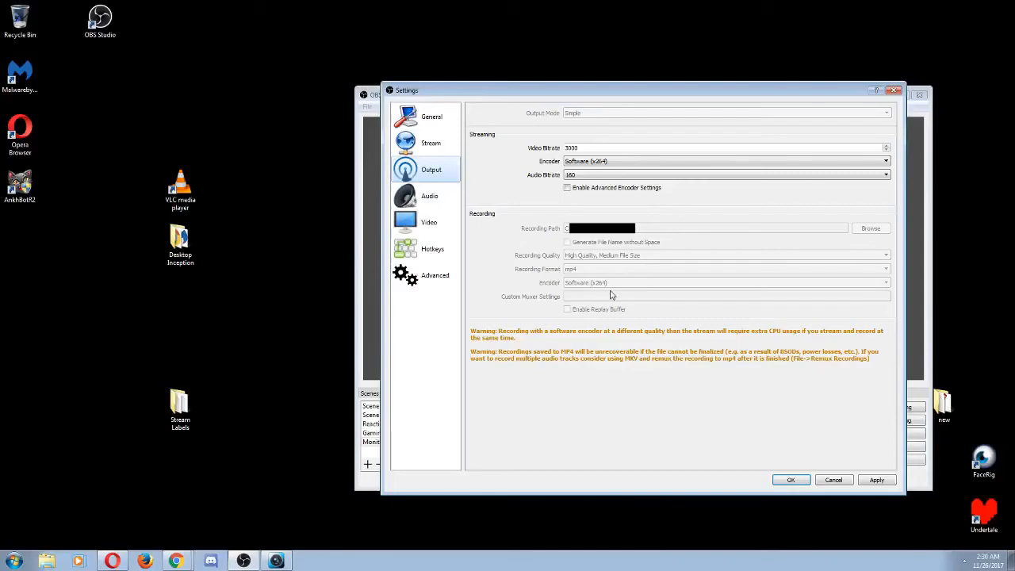
mouse_move(620, 294)
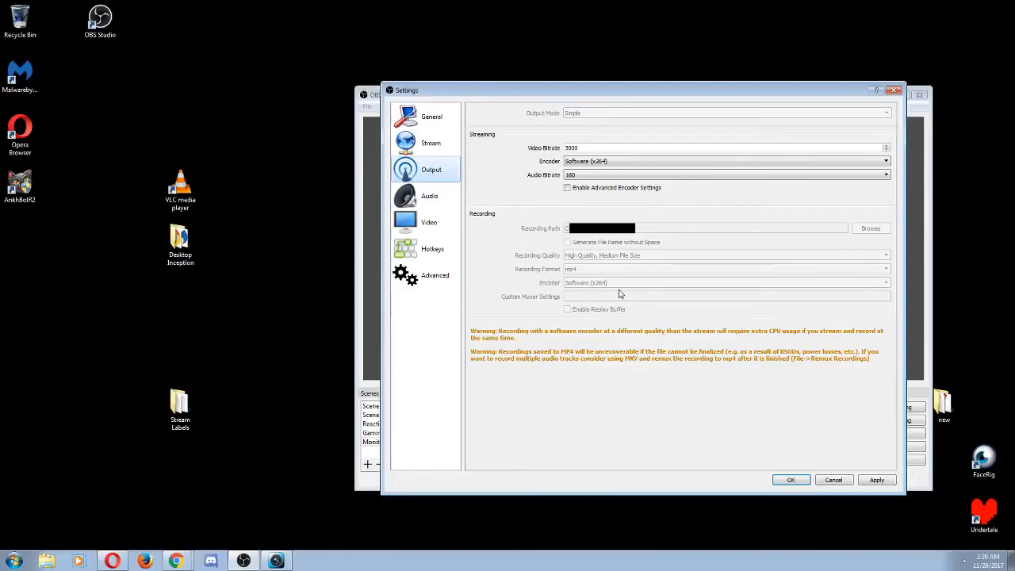
mouse_move(620, 288)
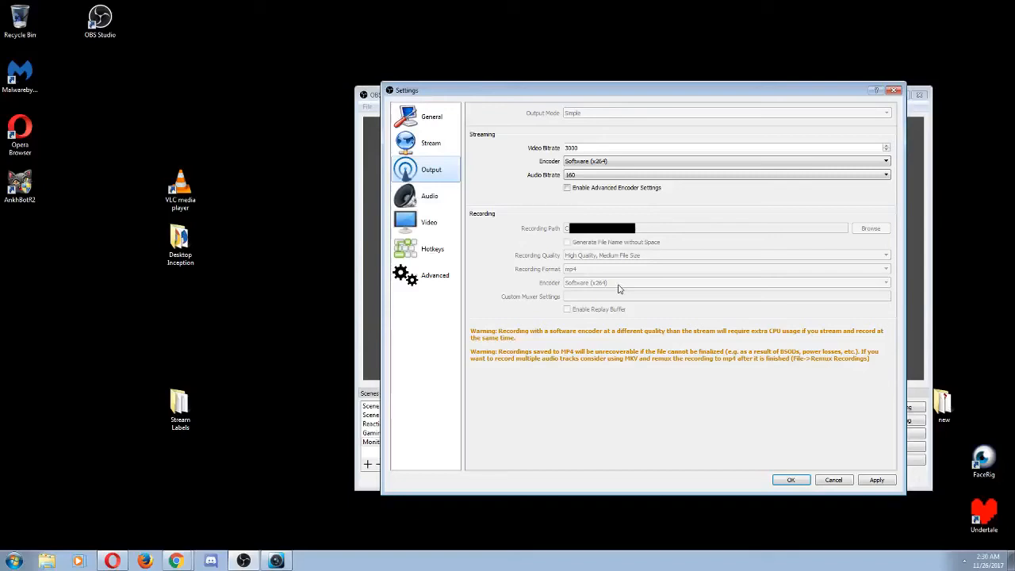
mouse_move(829, 551)
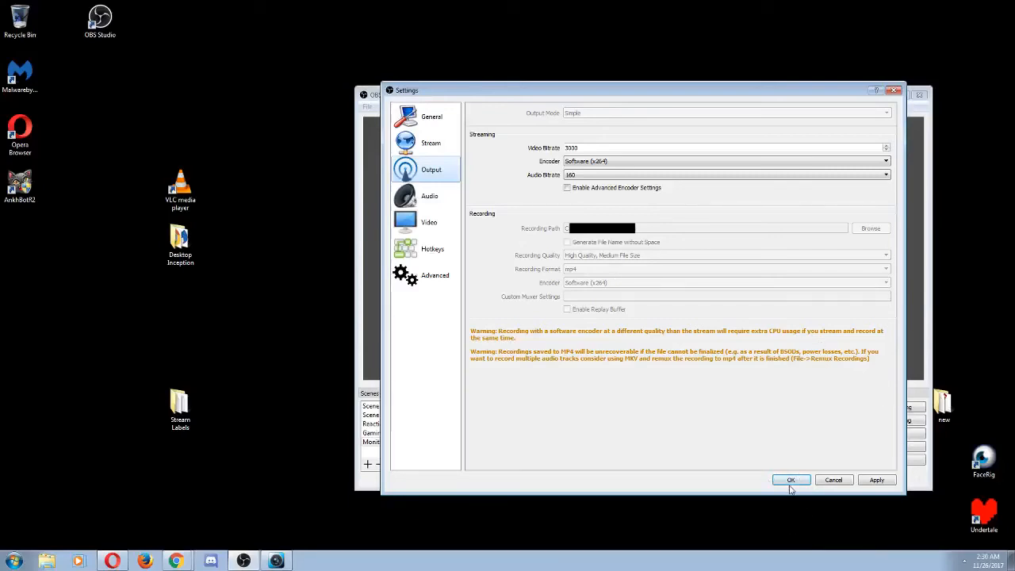
Step: Save the 3000 bitrate, mp4 output settings and reopen the Settings window
click(789, 480)
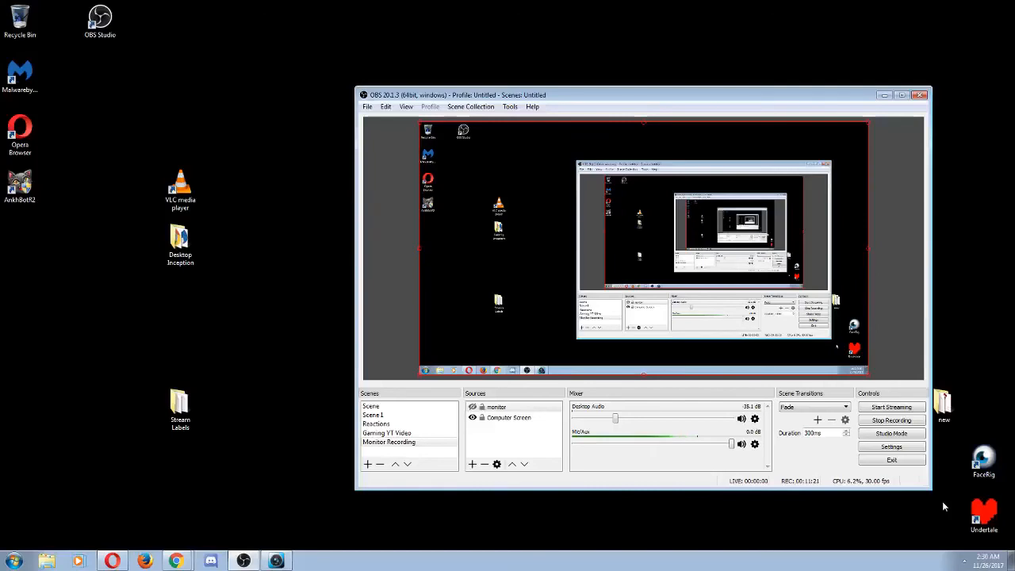
click(890, 446)
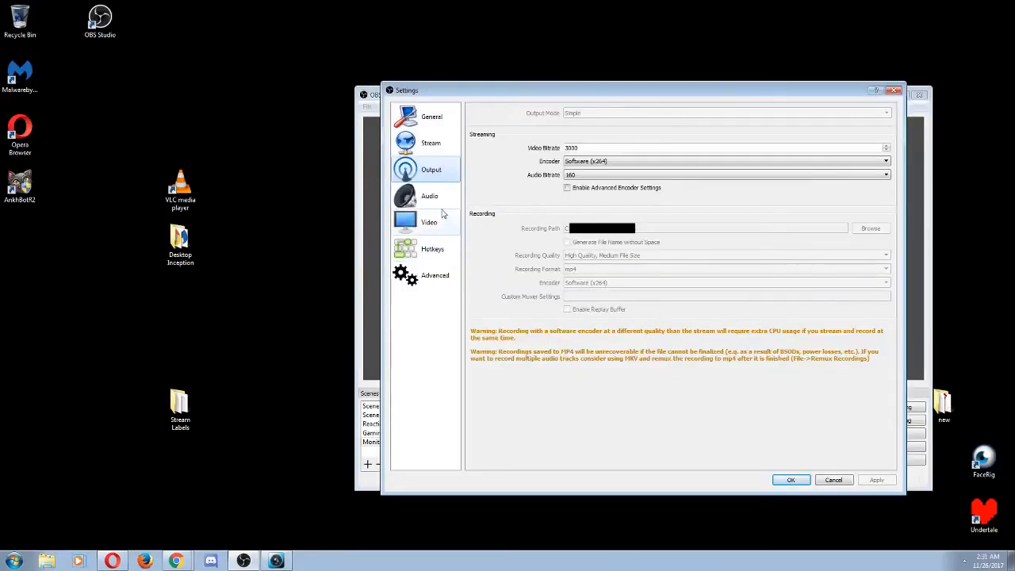
Step: Set Mic/Auxiliary Audio Device to Microphone (Yeti Stereo Microphone) and close Settings
click(429, 196)
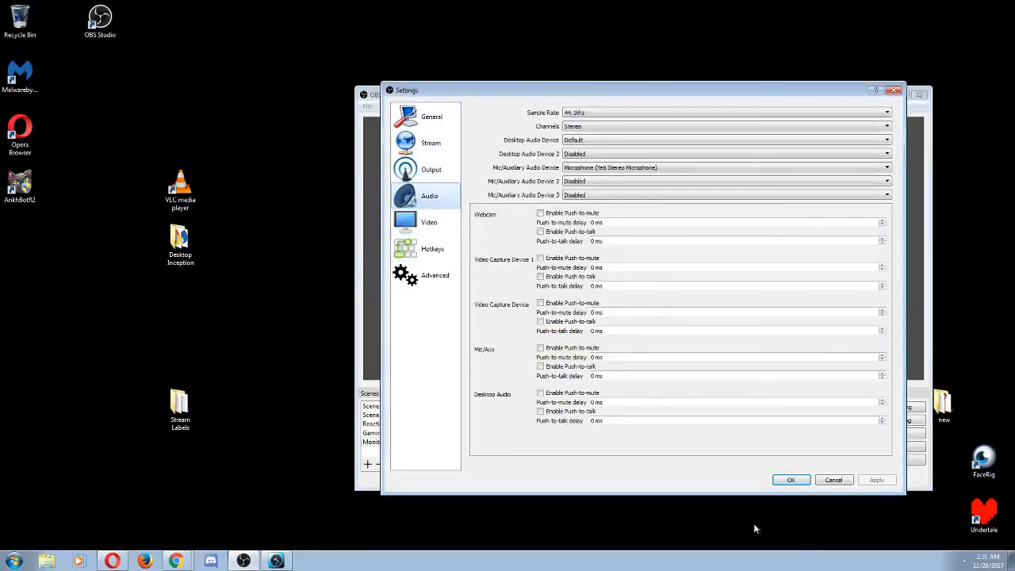
mouse_move(495, 174)
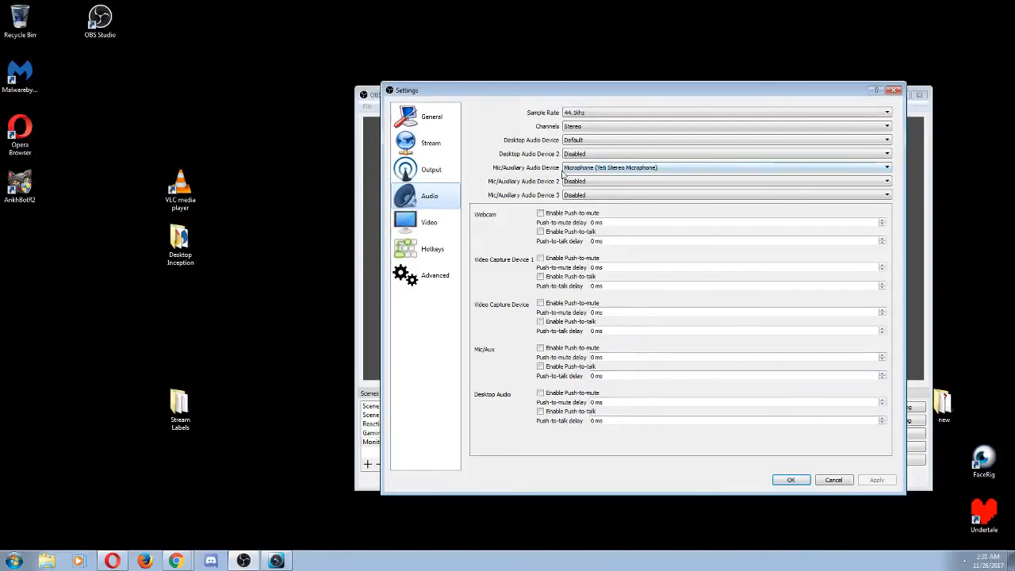
click(886, 181)
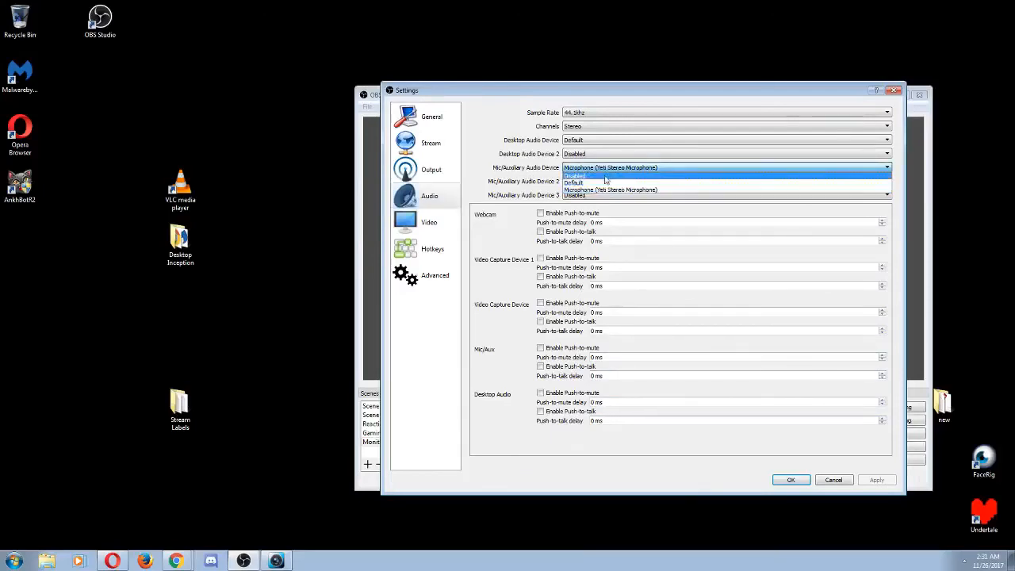
mouse_move(604, 181)
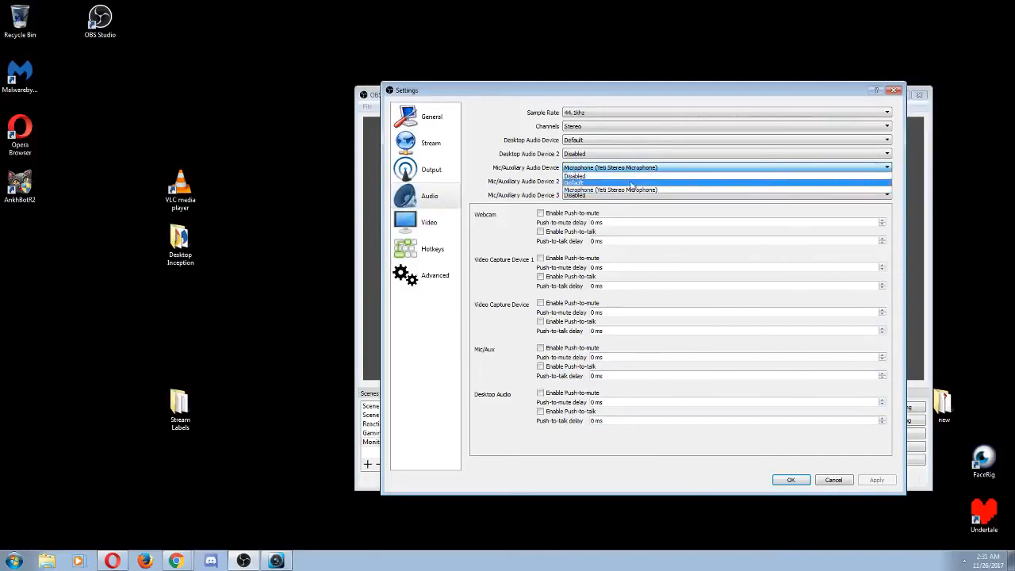
mouse_move(642, 189)
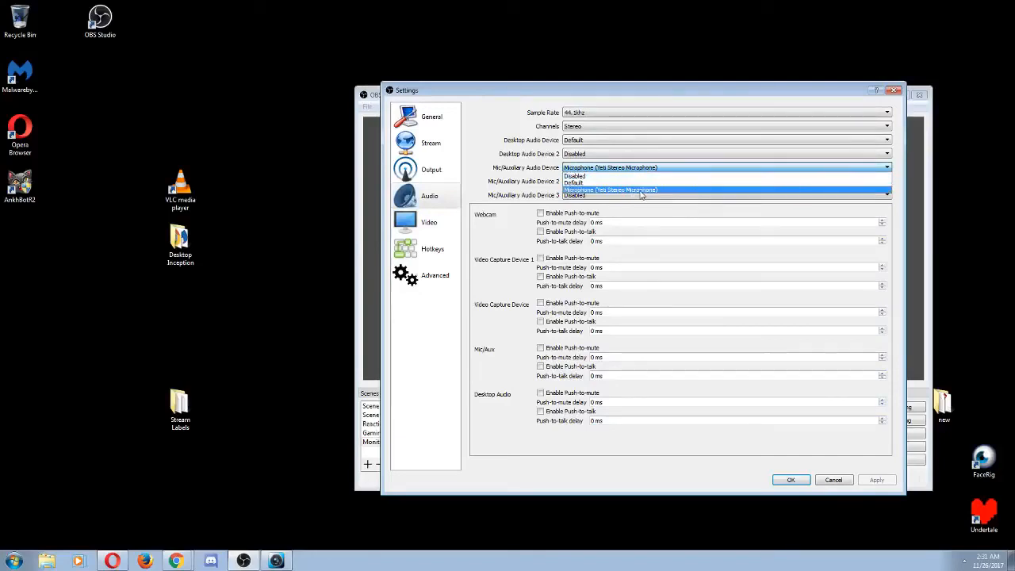
click(789, 480)
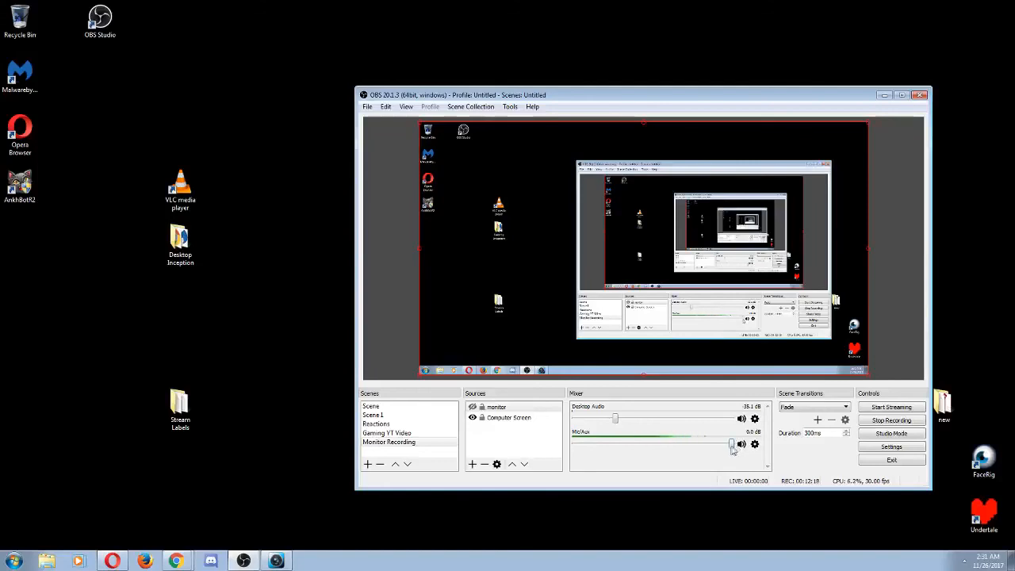
Step: Lower the Mic/Aux fader to test levels, then bring it back to 0.0 dB
drag(732, 443, 713, 443)
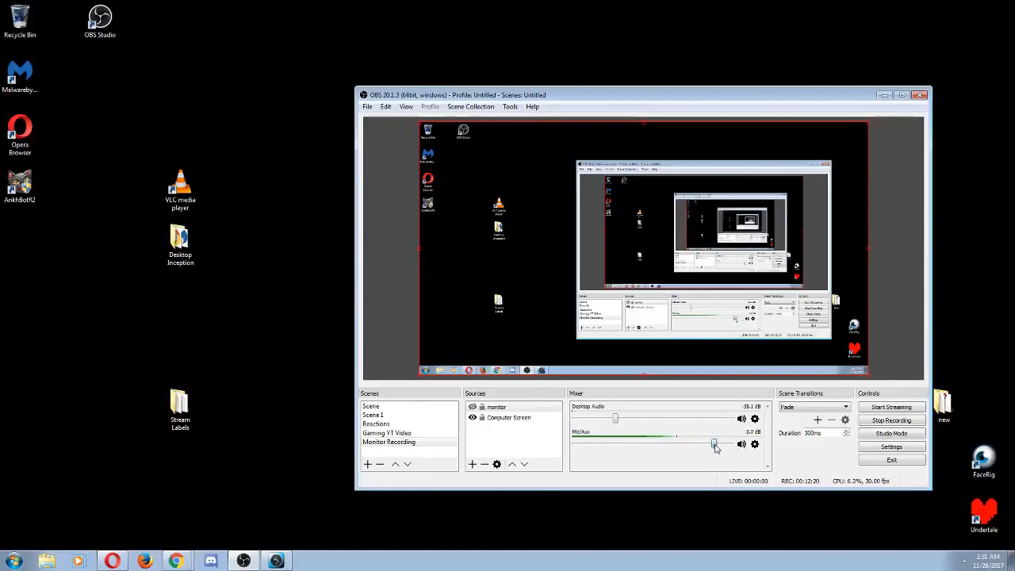
drag(714, 444, 596, 444)
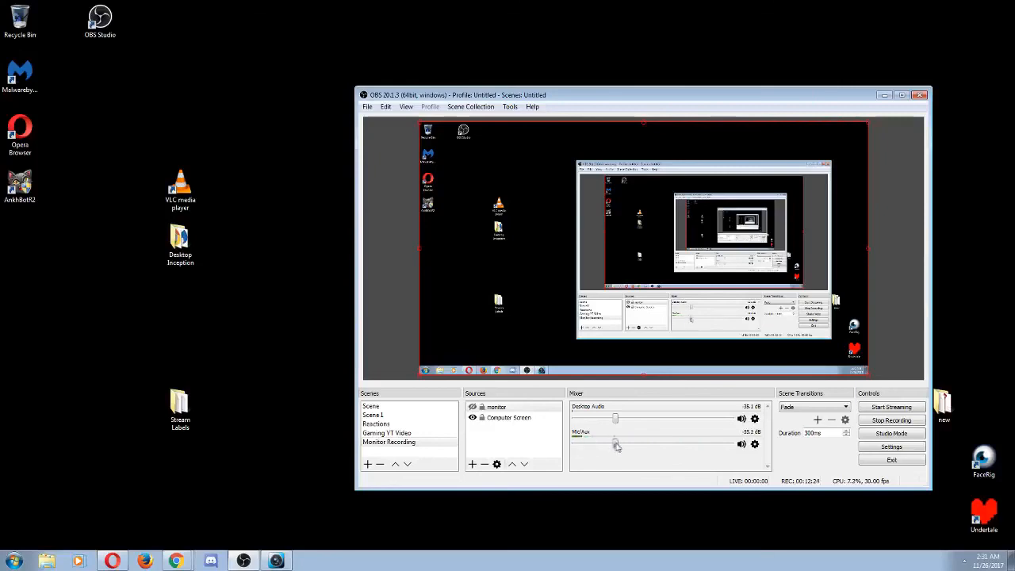
drag(617, 444, 730, 444)
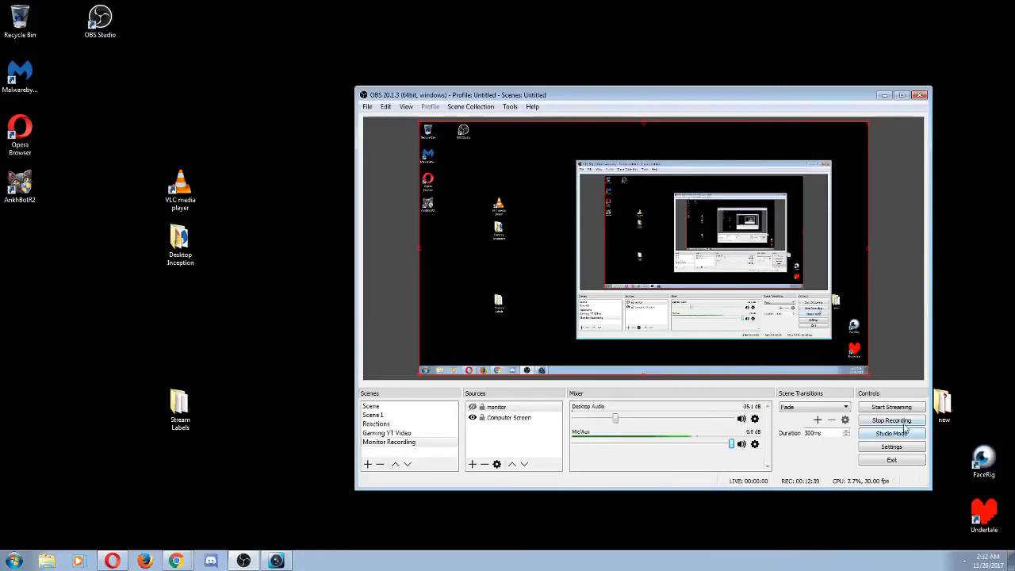
mouse_move(776, 455)
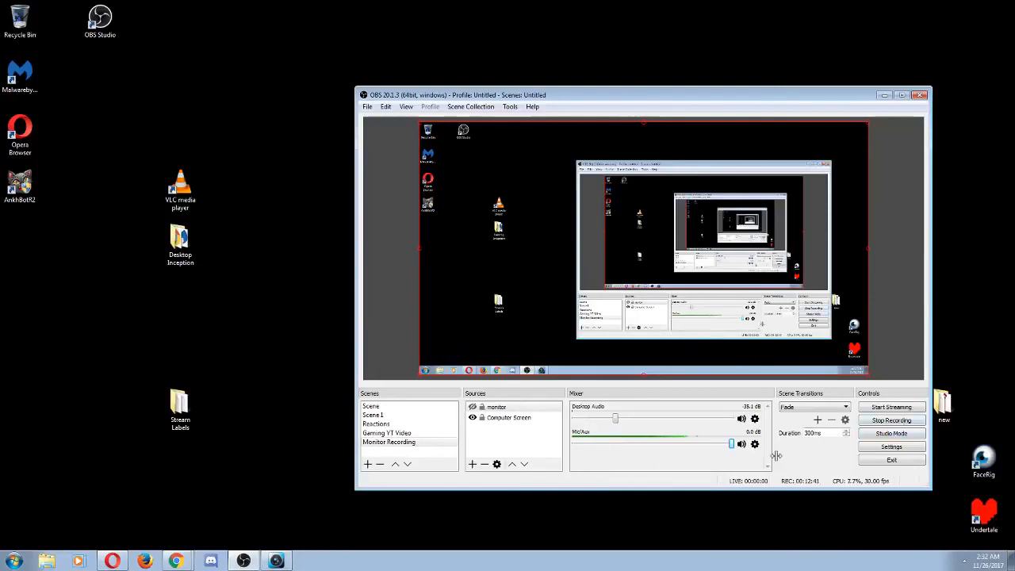